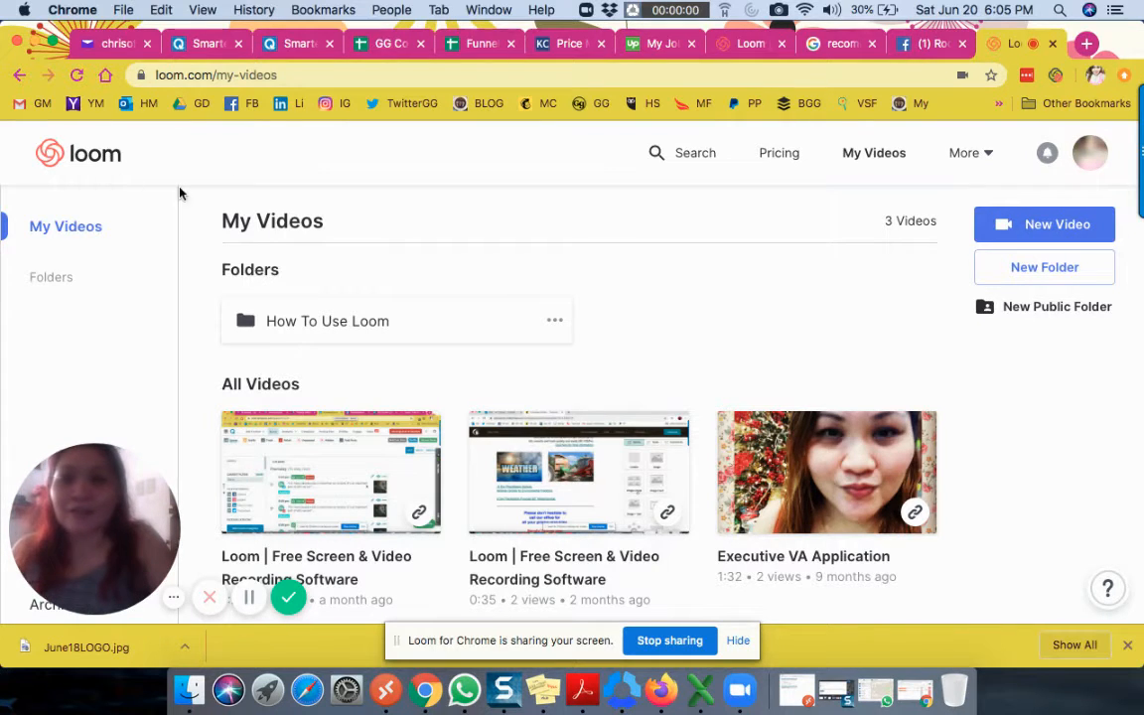
mouse_move(789, 205)
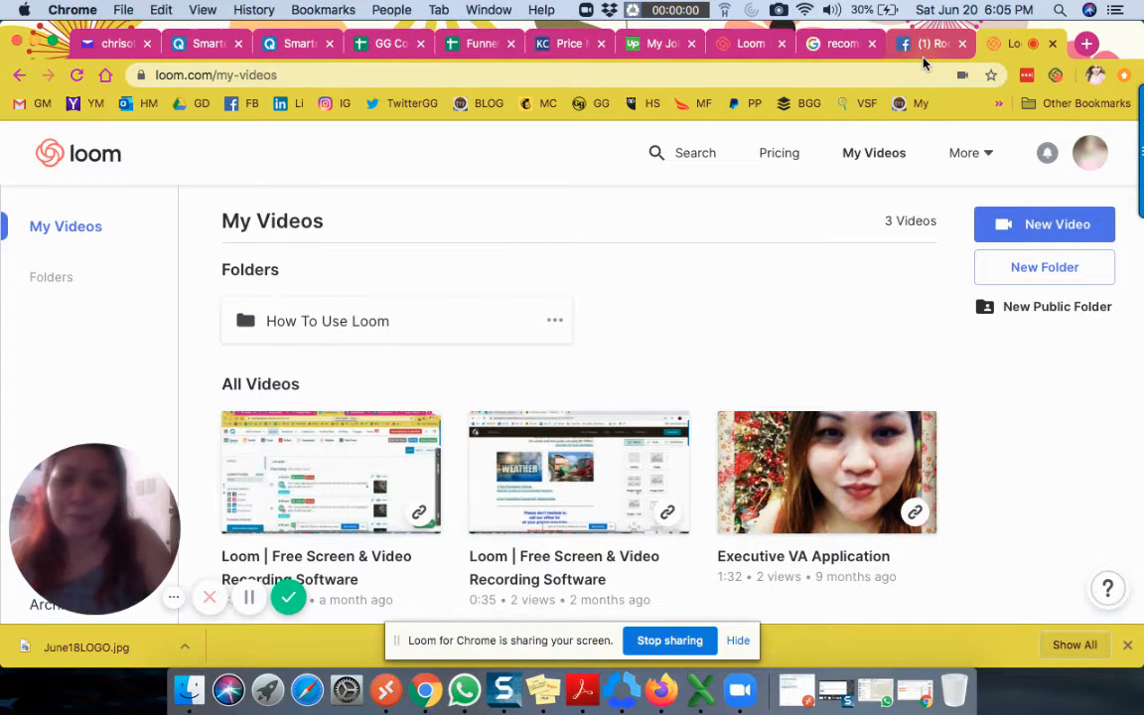
mouse_move(926, 63)
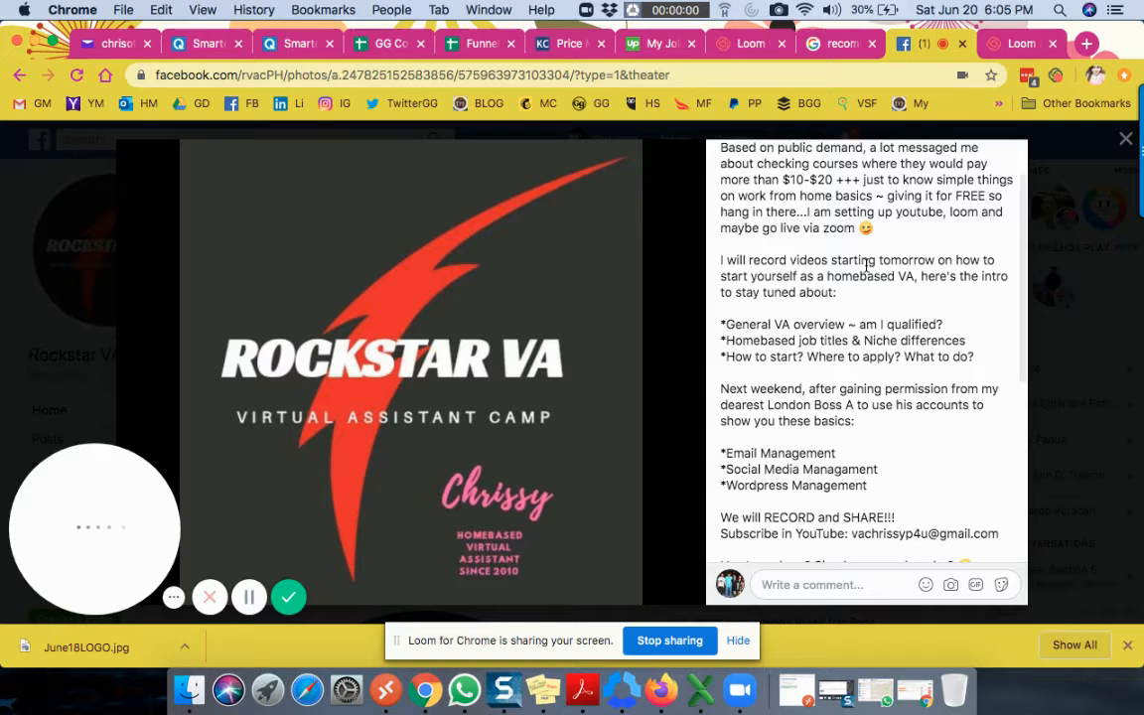
Step: Close the photo viewer and expand the full June 18 Rockstar VA Camp post
click(1123, 137)
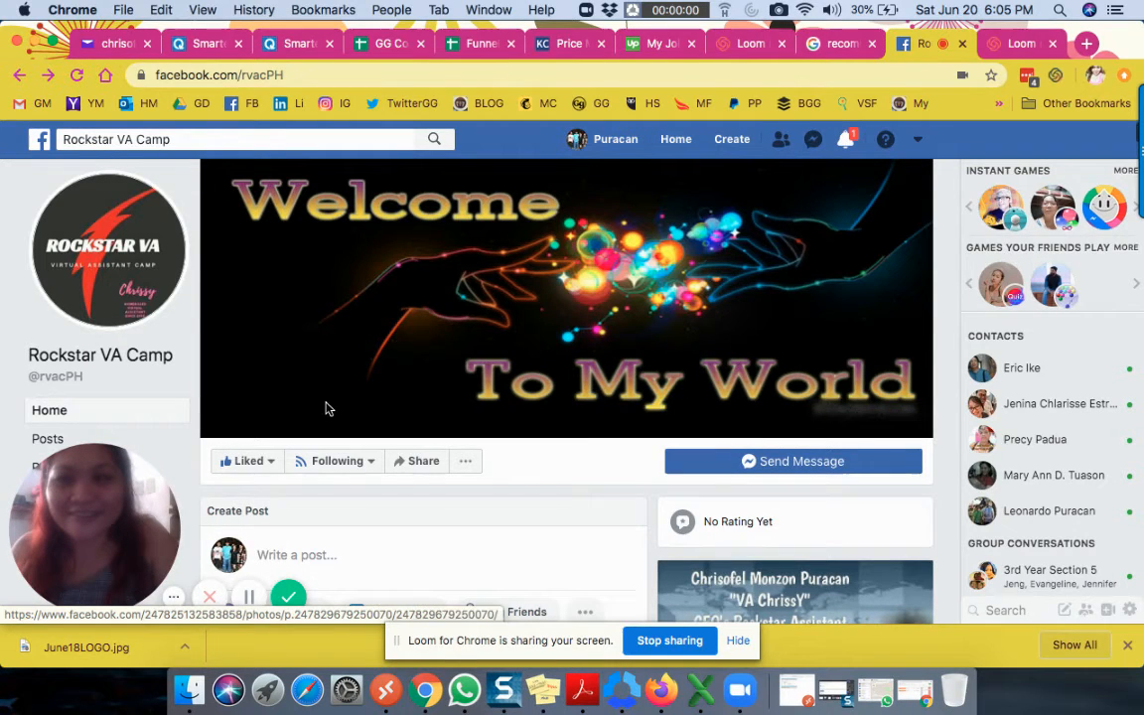
scroll(down, 3)
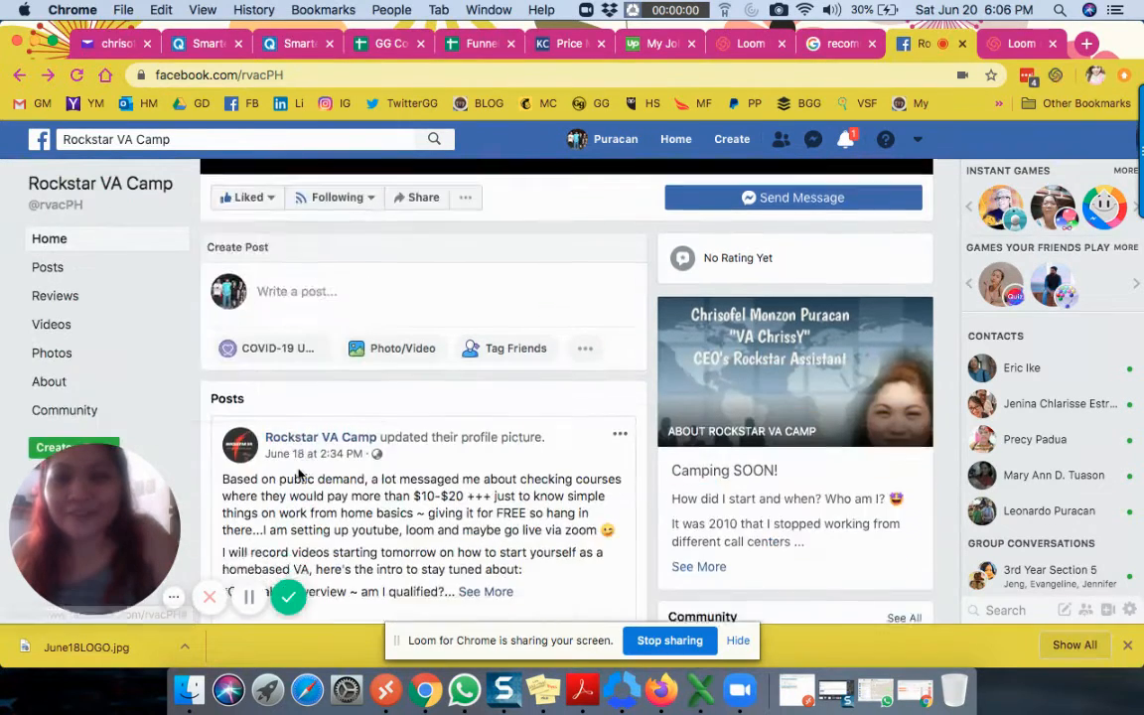
scroll(down, 3)
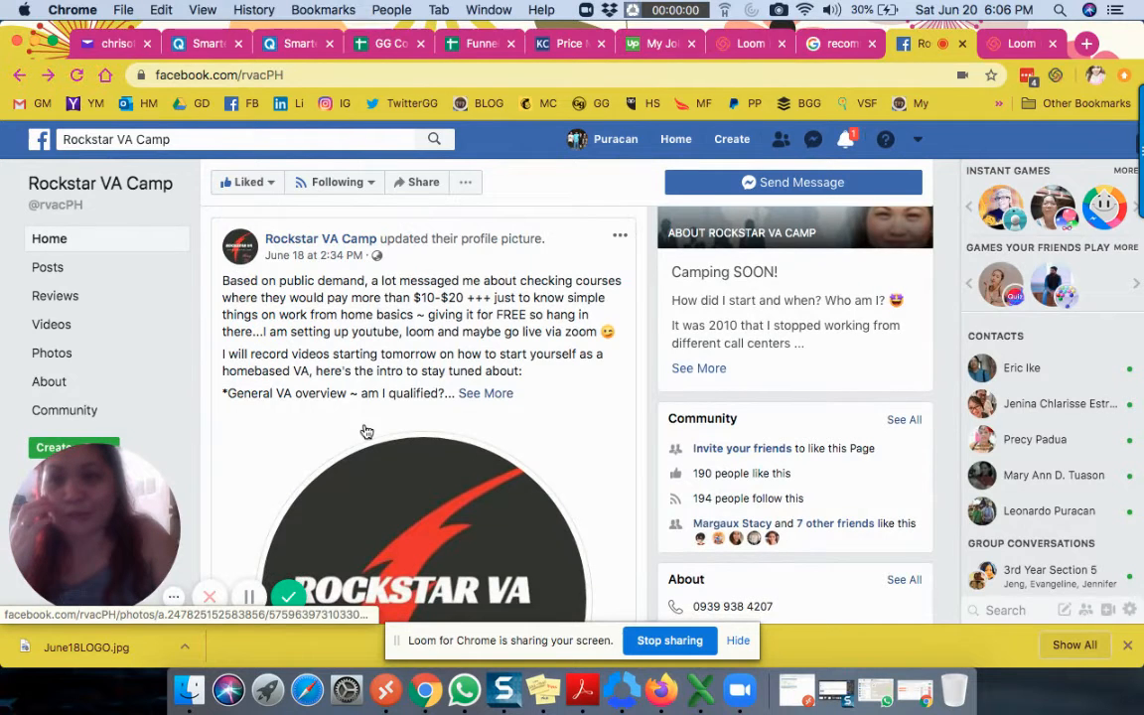
mouse_move(405, 417)
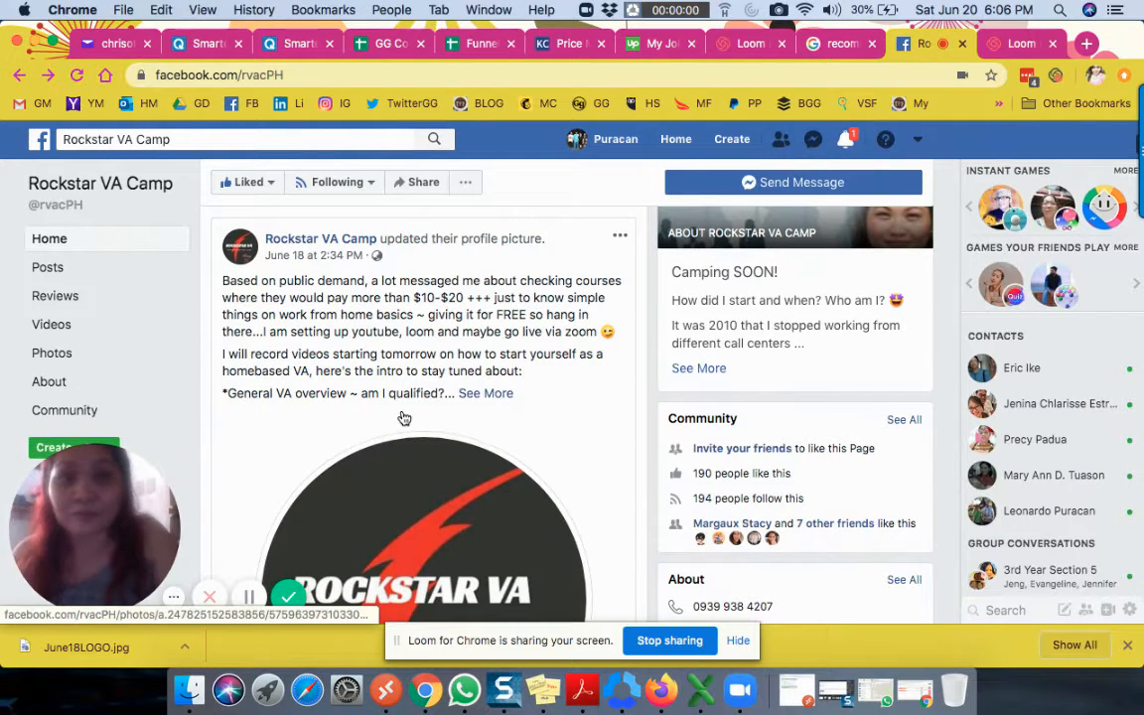
mouse_move(478, 404)
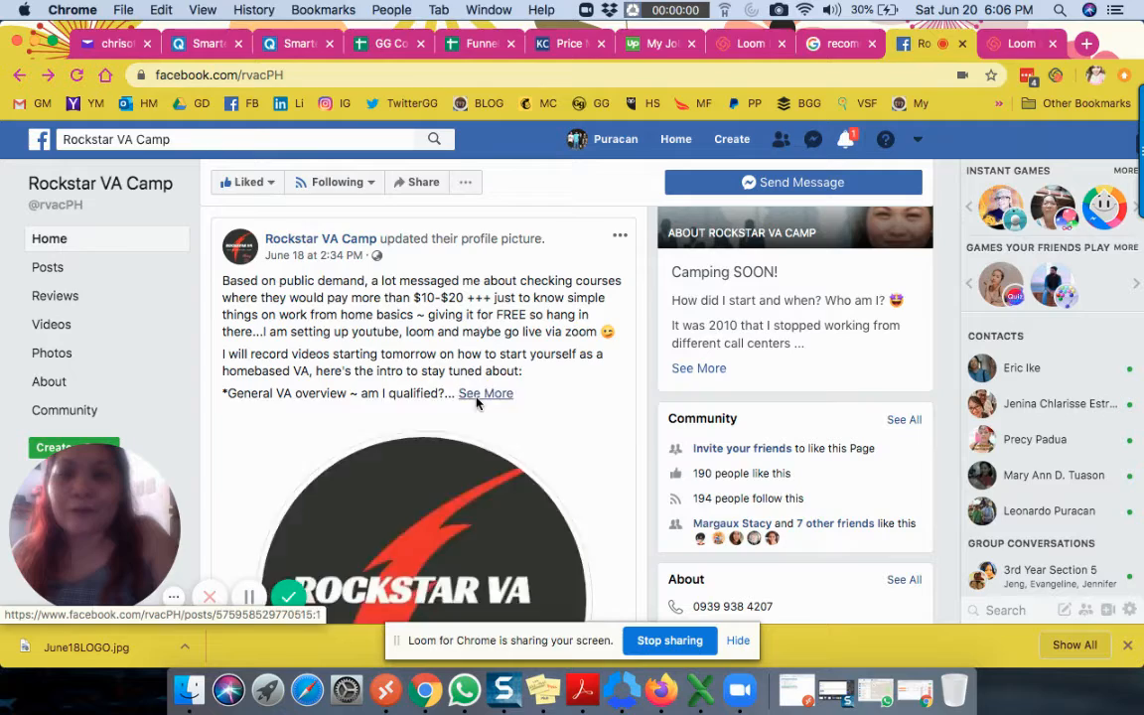
click(485, 394)
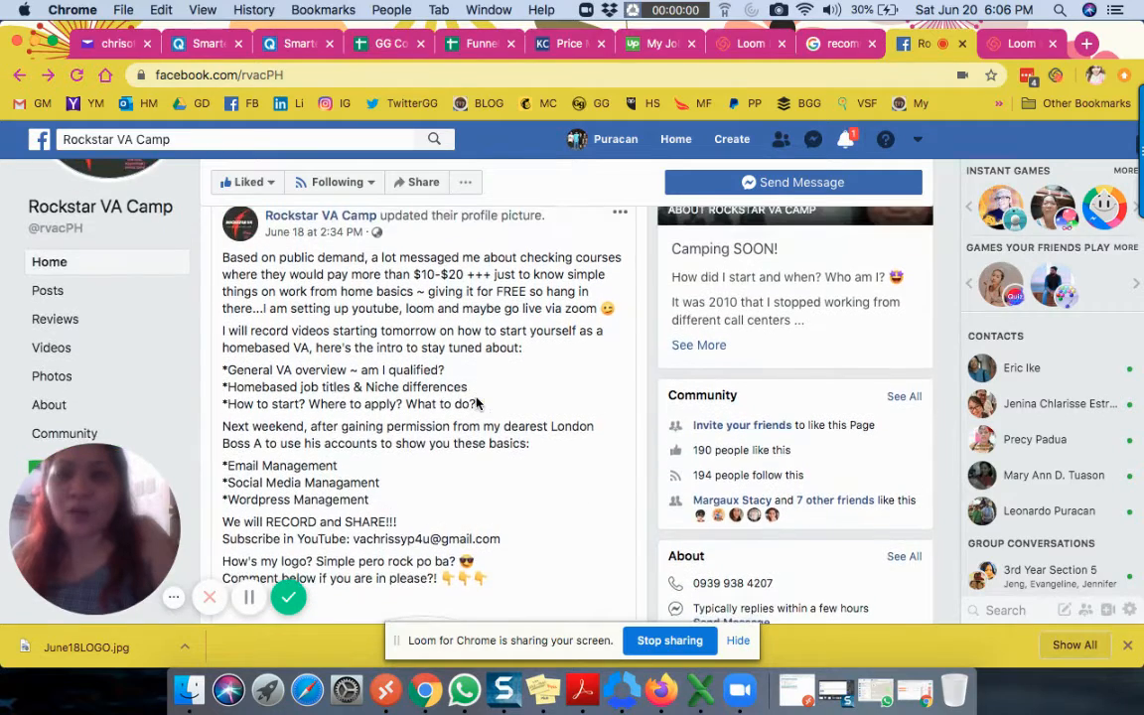
Step: Walk through the VA Camp post, then switch to the 'recommended laptop specs' Google results
scroll(down, 3)
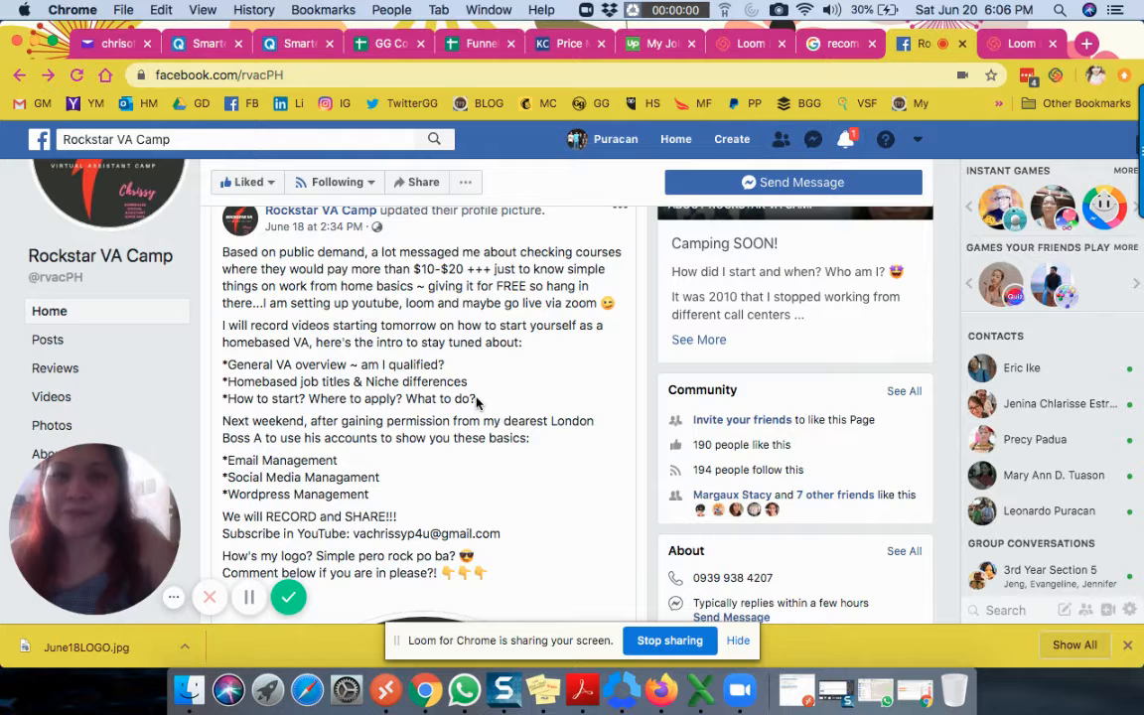
mouse_move(511, 285)
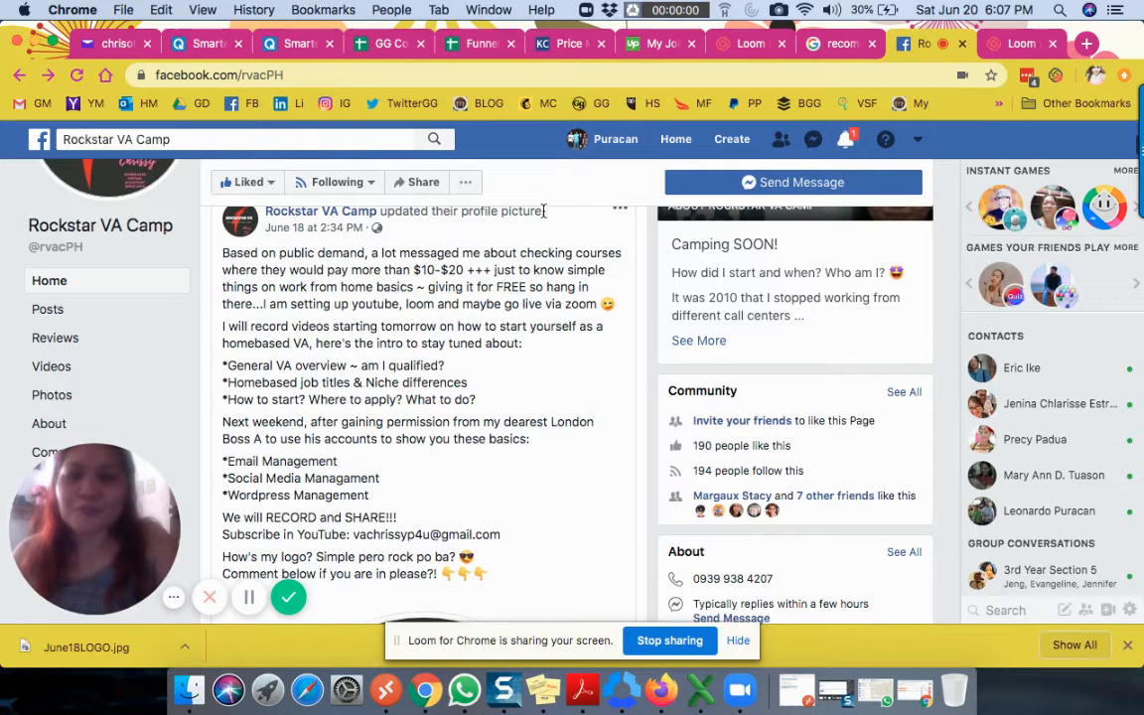
mouse_move(565, 376)
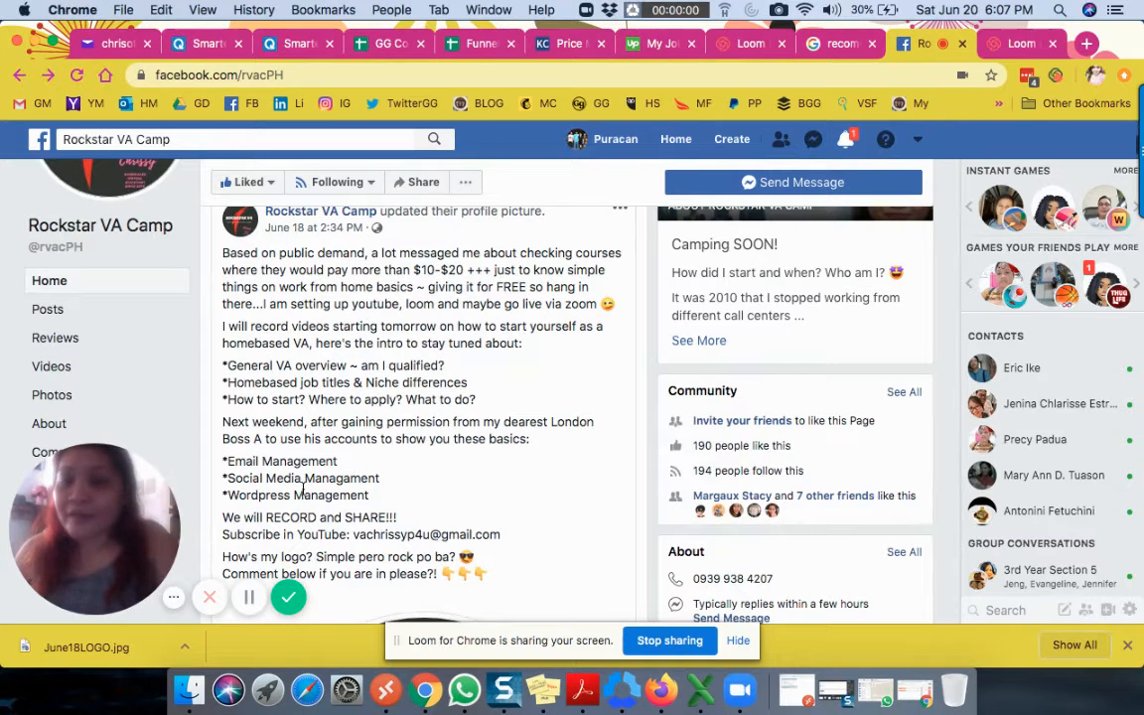
mouse_move(306, 473)
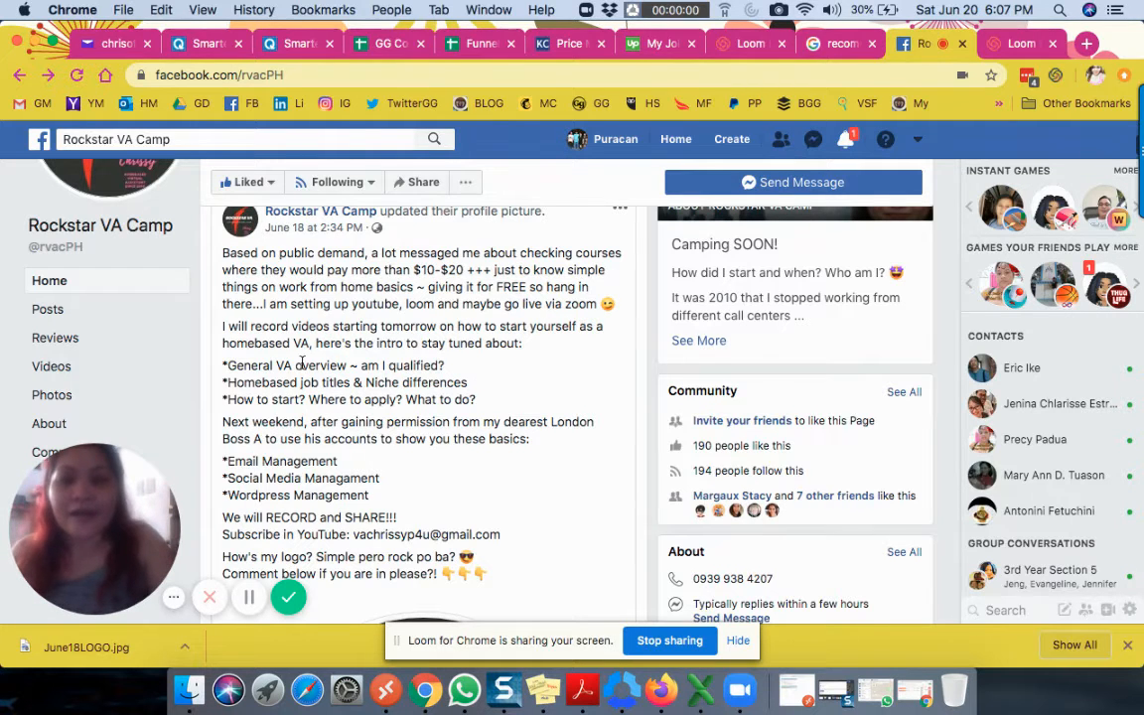
mouse_move(472, 470)
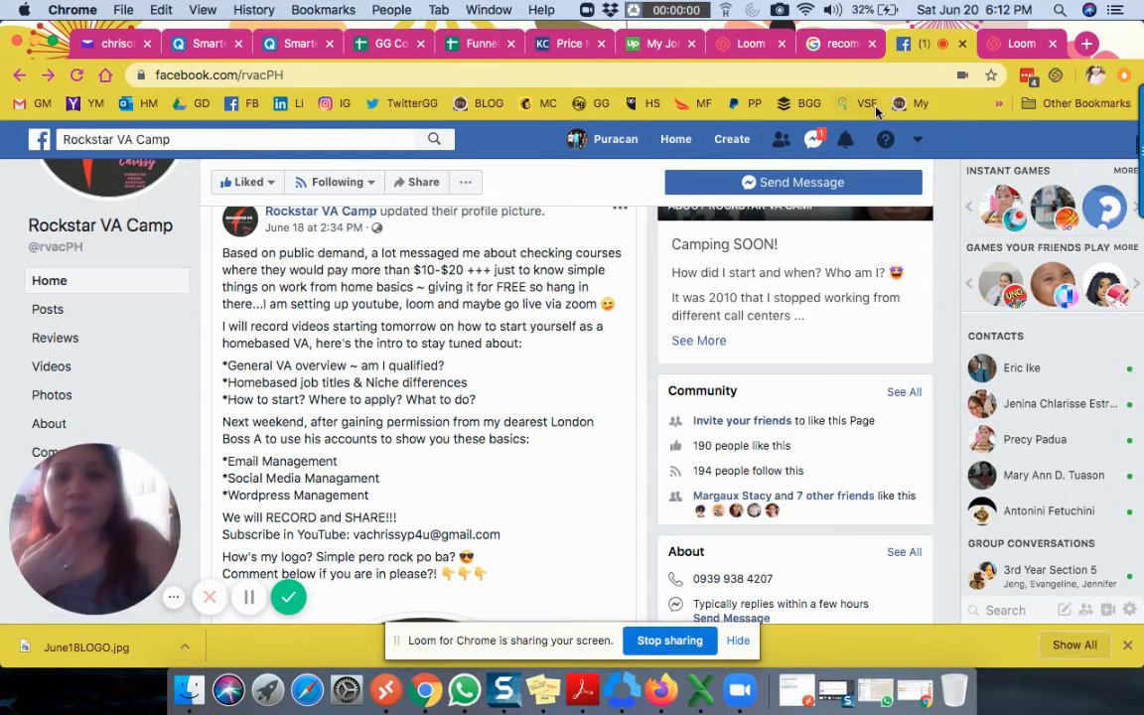
mouse_move(876, 110)
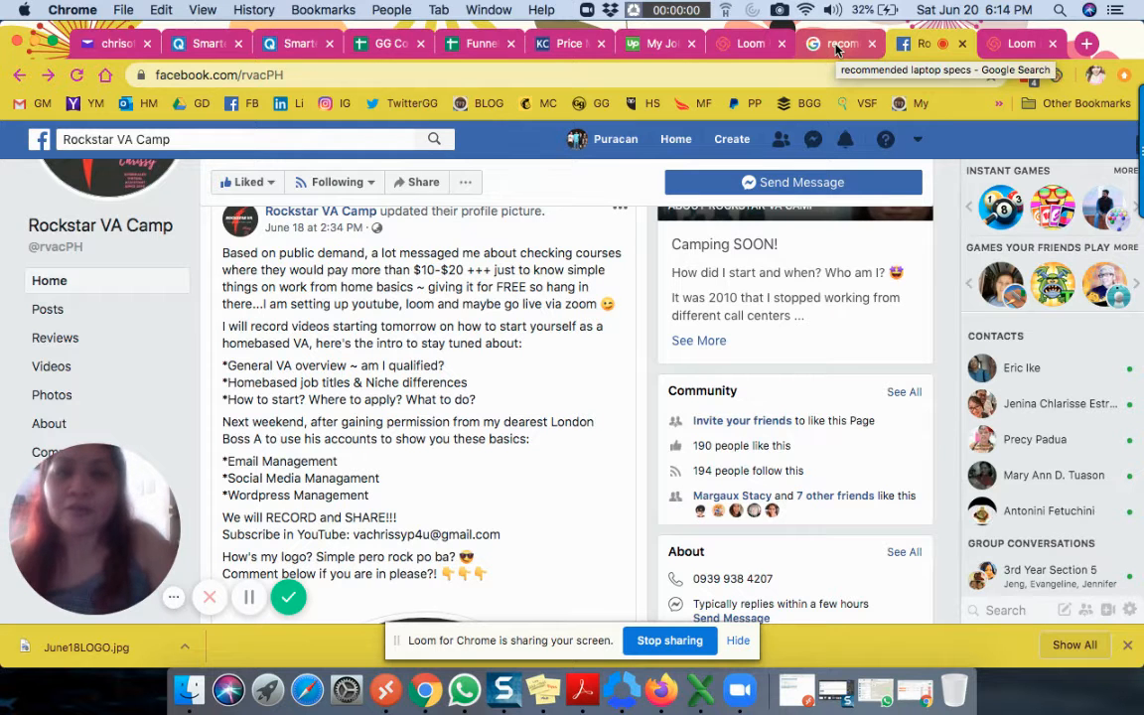
click(840, 43)
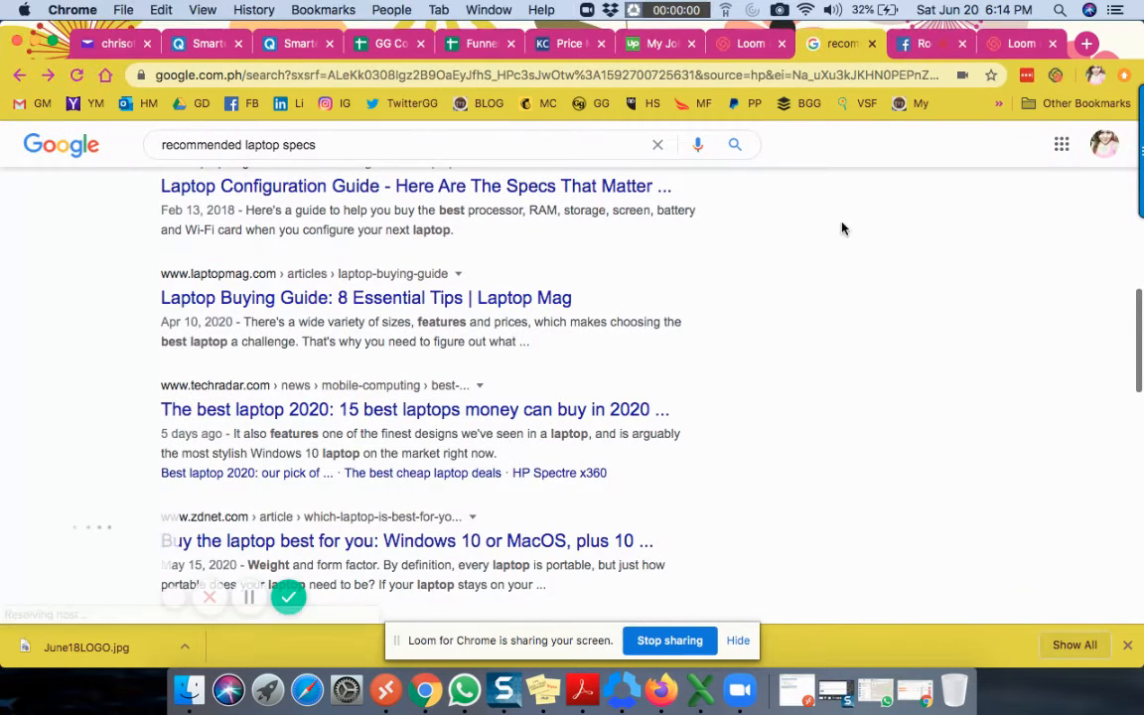
Step: Scroll the Google results to the minimum and recommended laptop specs table
scroll(down, 3)
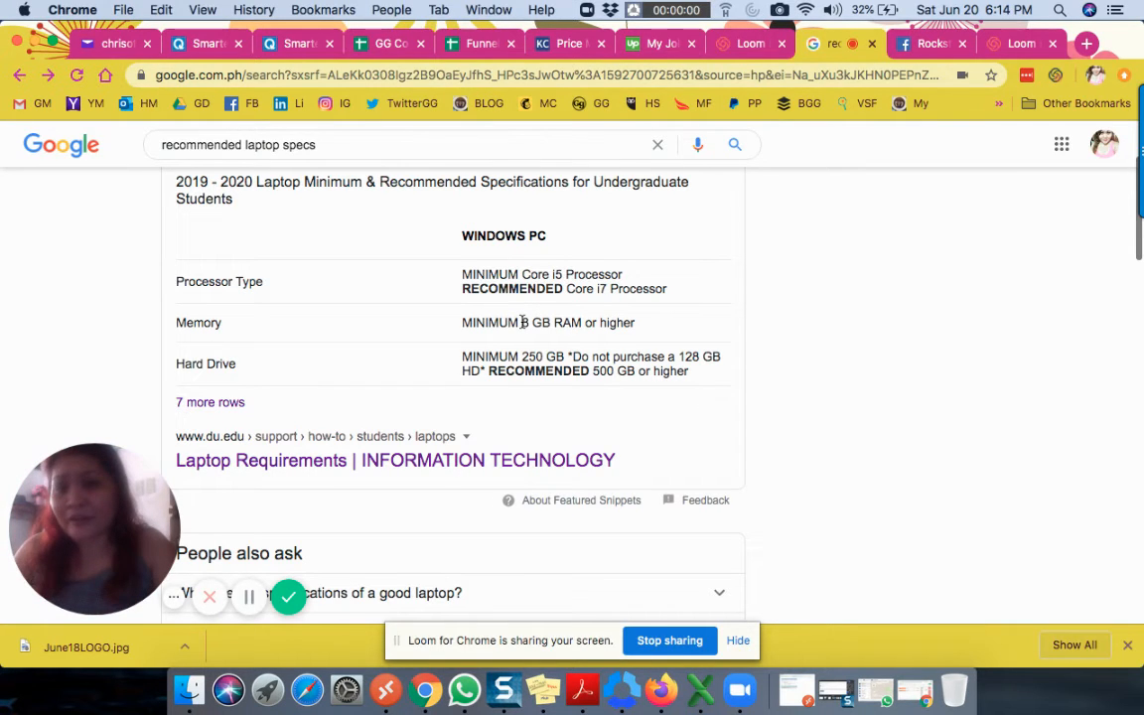
mouse_move(554, 337)
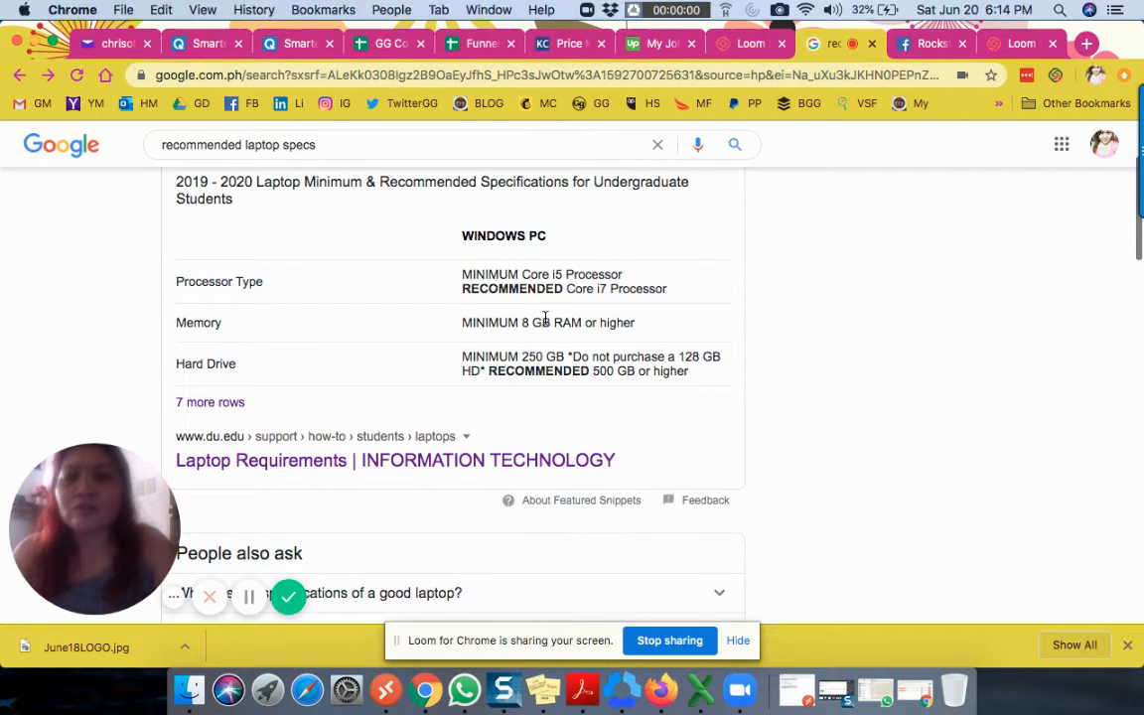
mouse_move(638, 300)
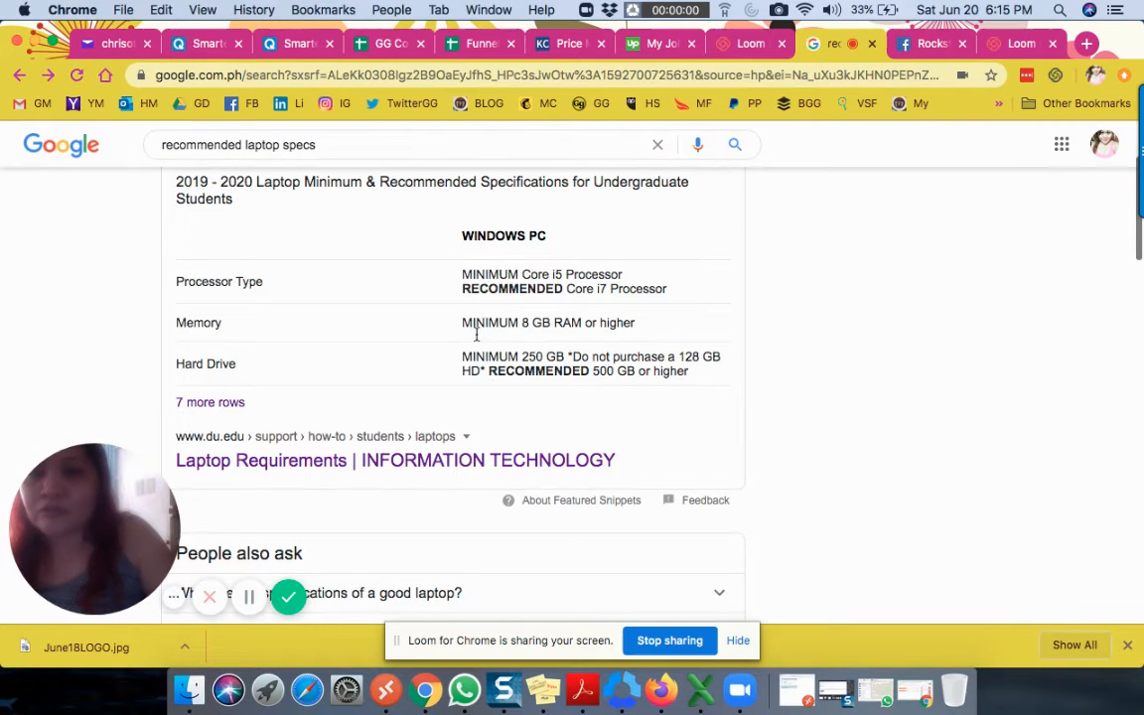
mouse_move(632, 409)
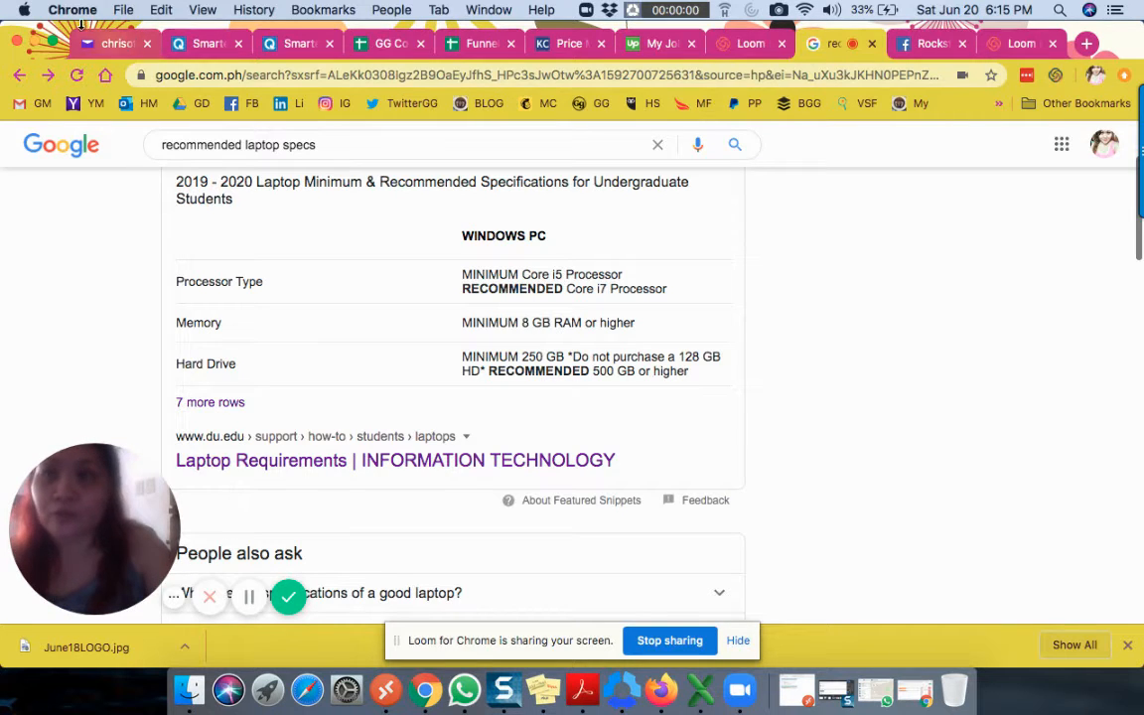
click(16, 9)
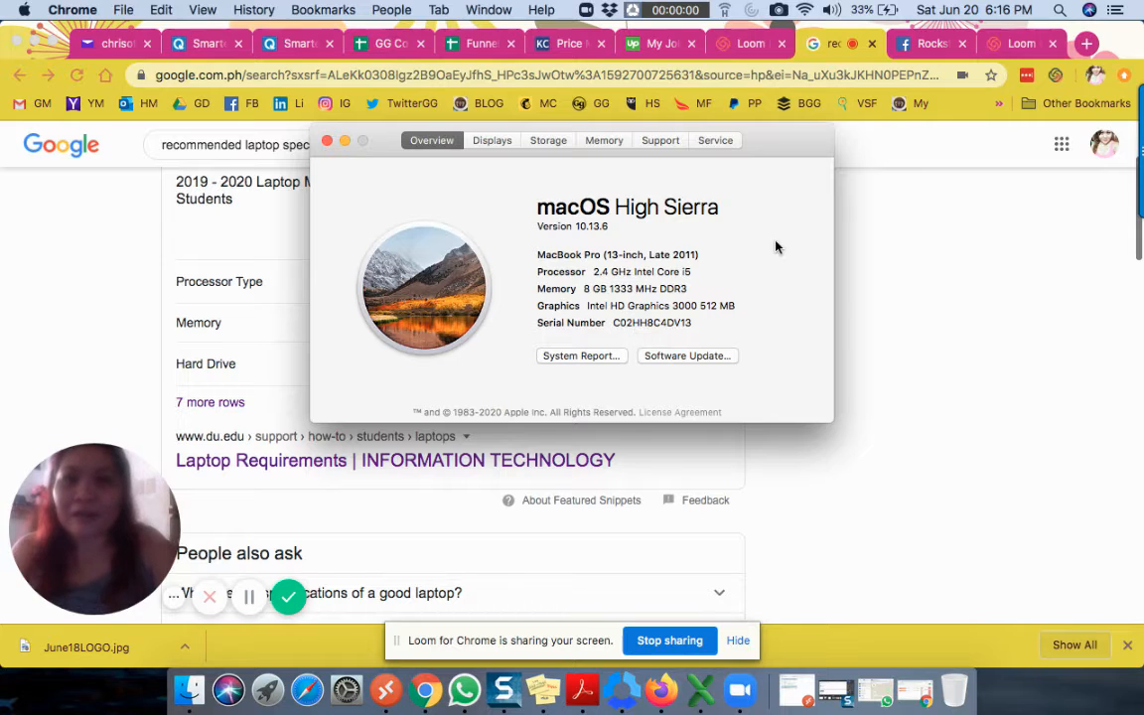
mouse_move(647, 293)
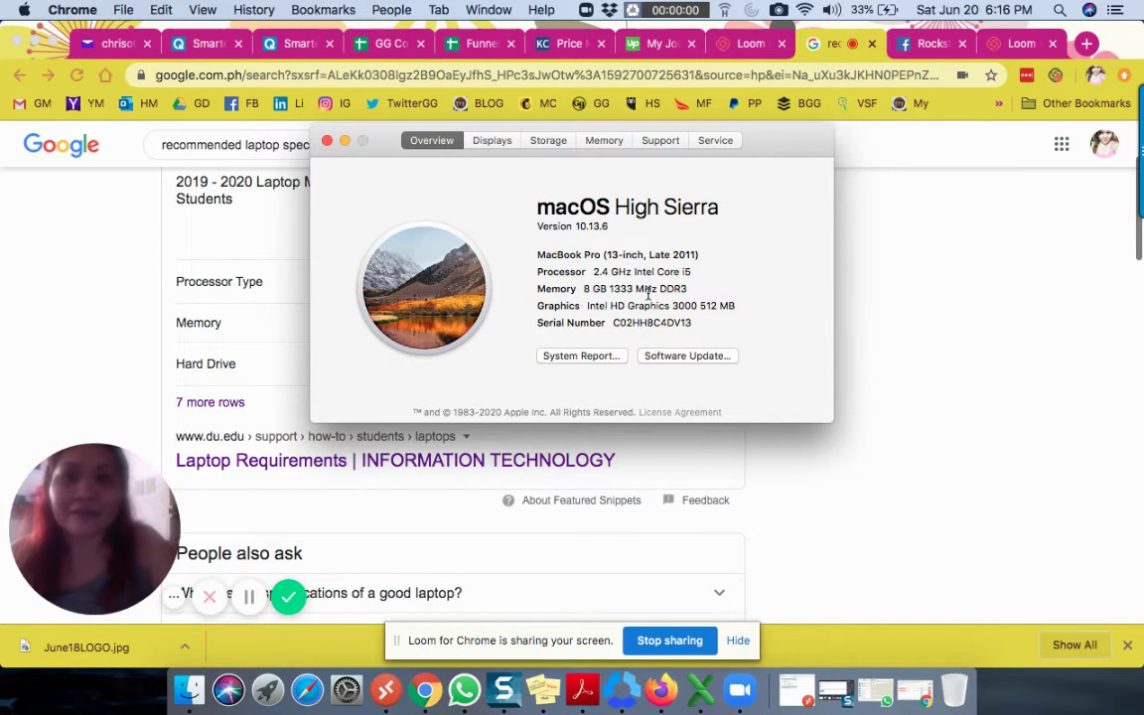
mouse_move(672, 261)
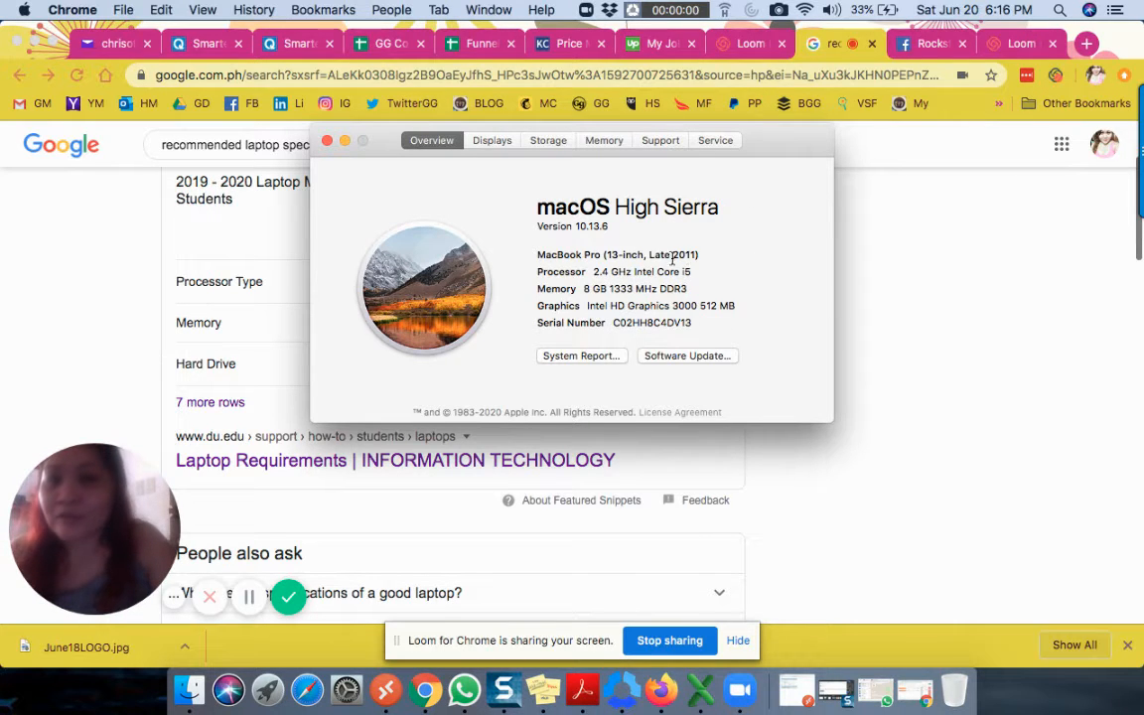
mouse_move(645, 318)
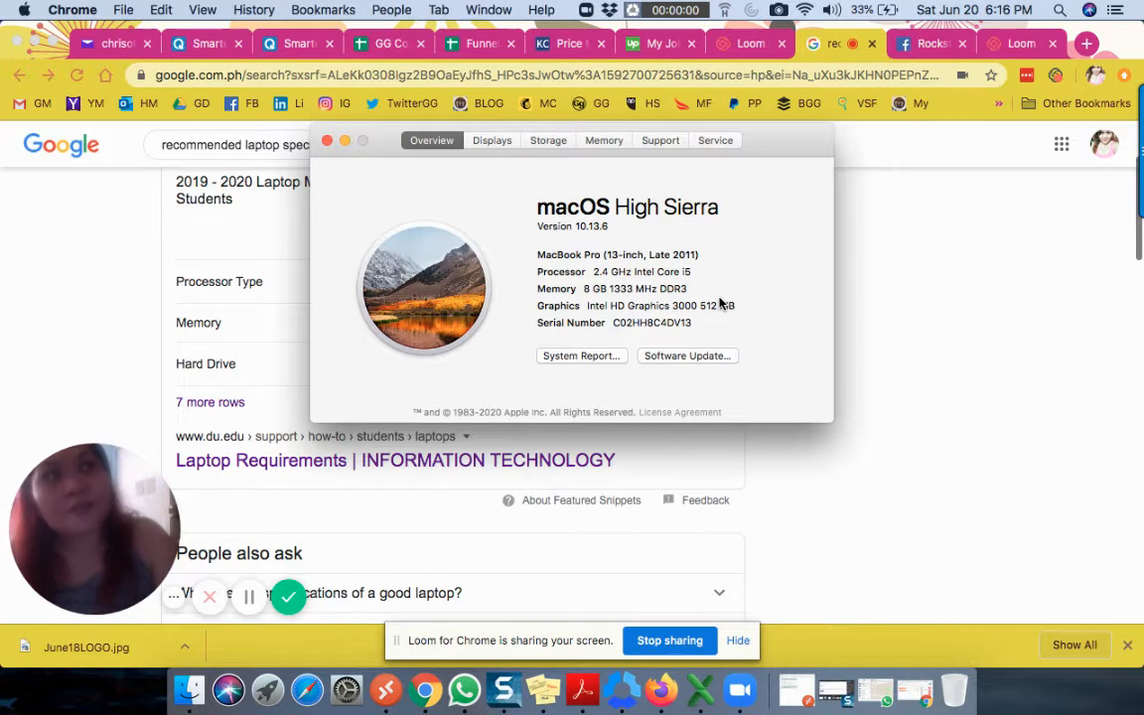
mouse_move(697, 288)
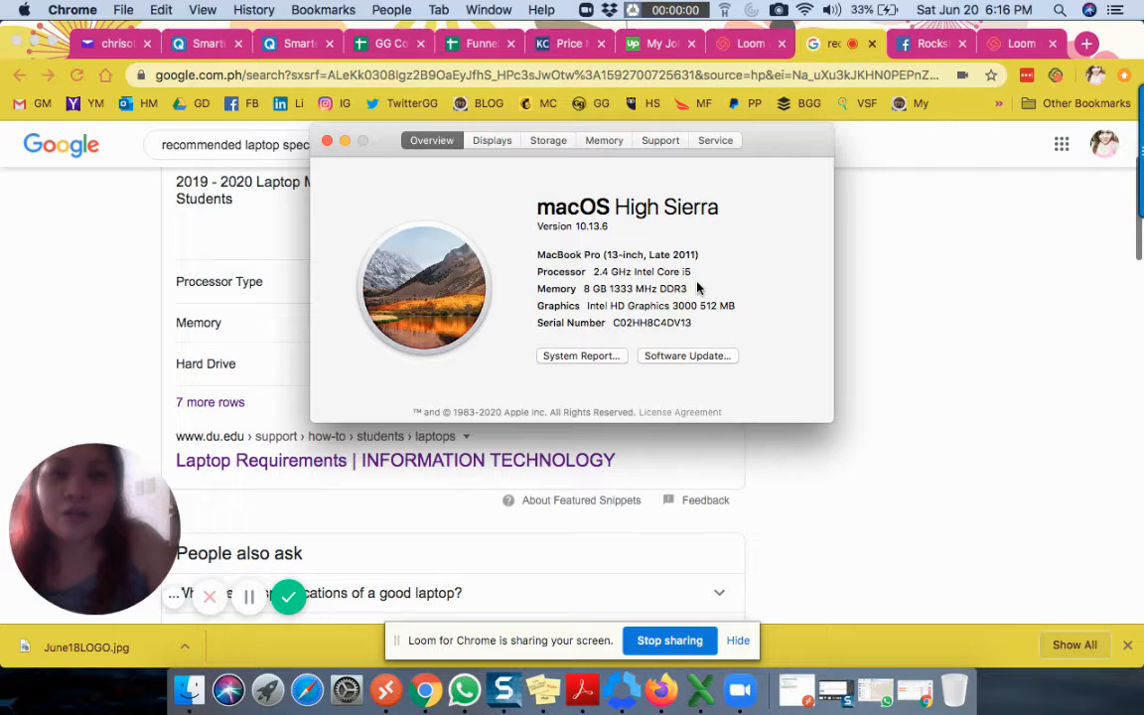
mouse_move(659, 274)
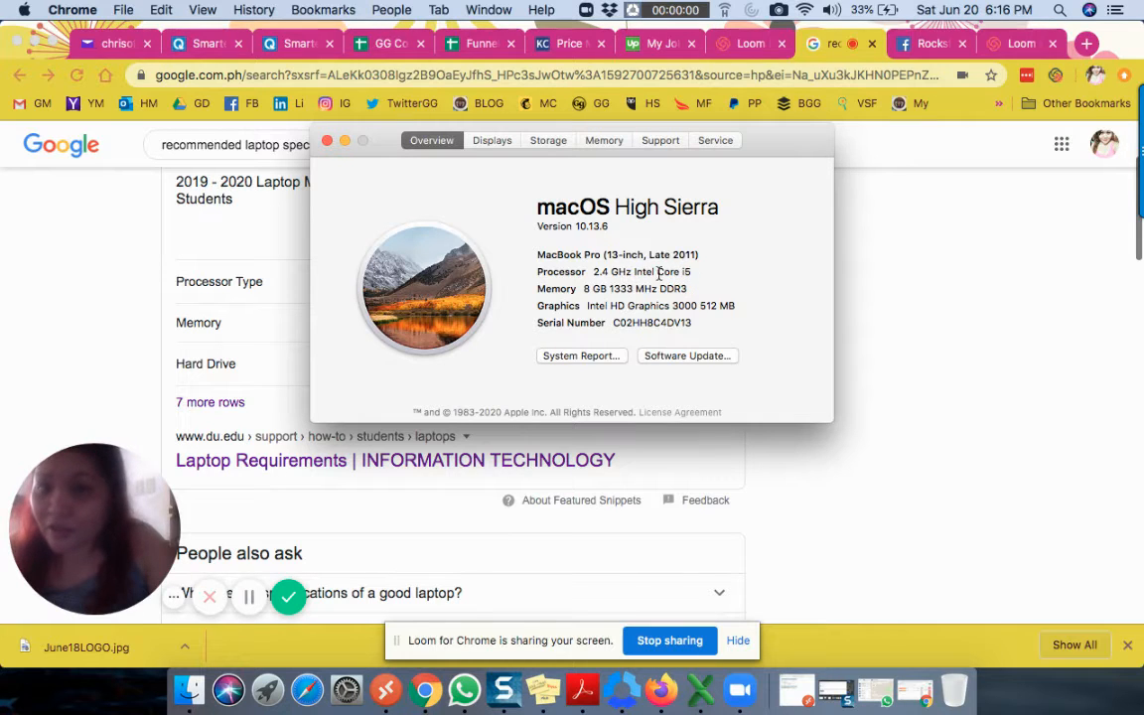
mouse_move(726, 335)
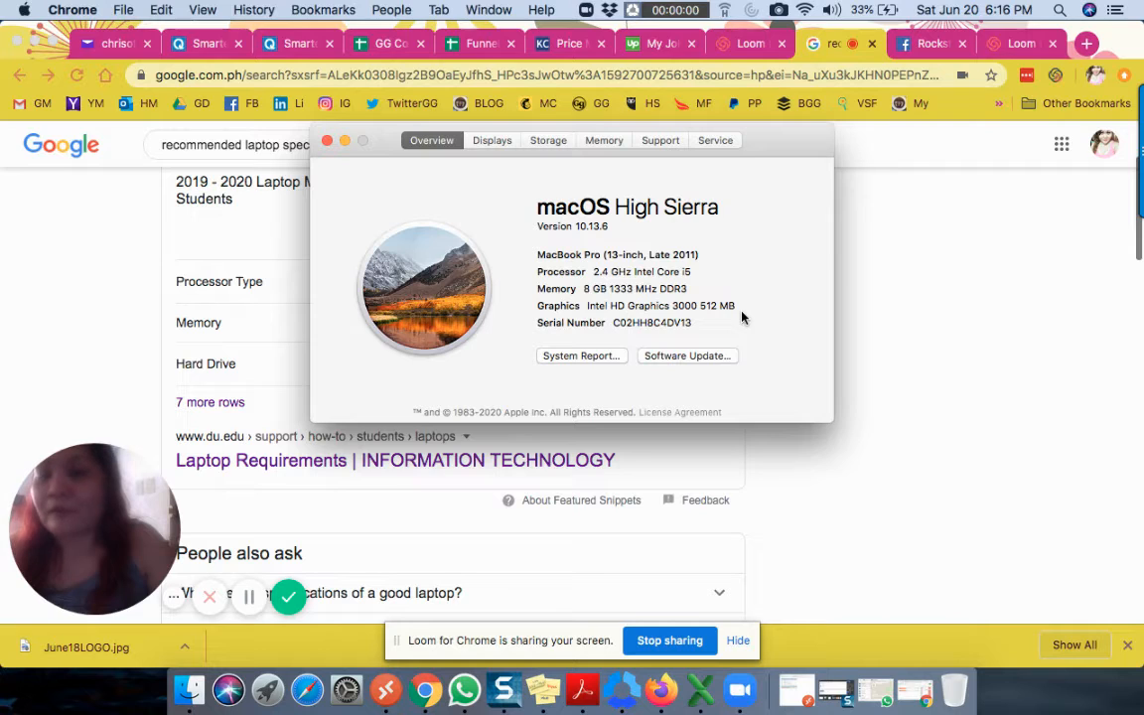
mouse_move(729, 303)
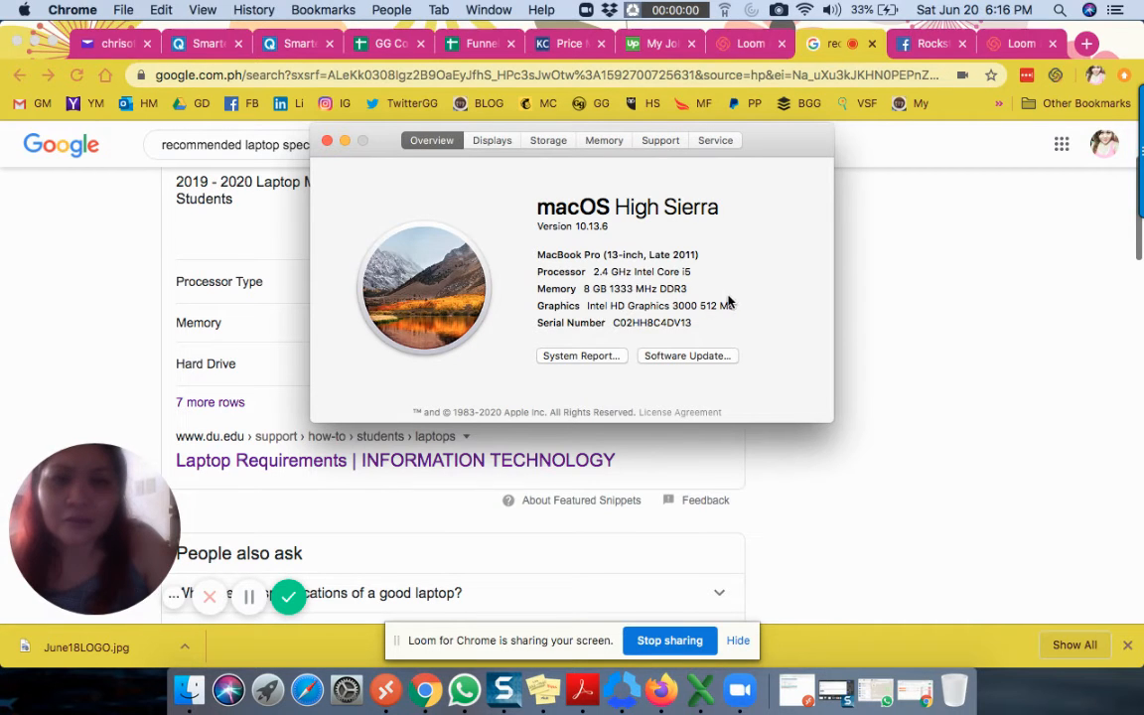
mouse_move(530, 237)
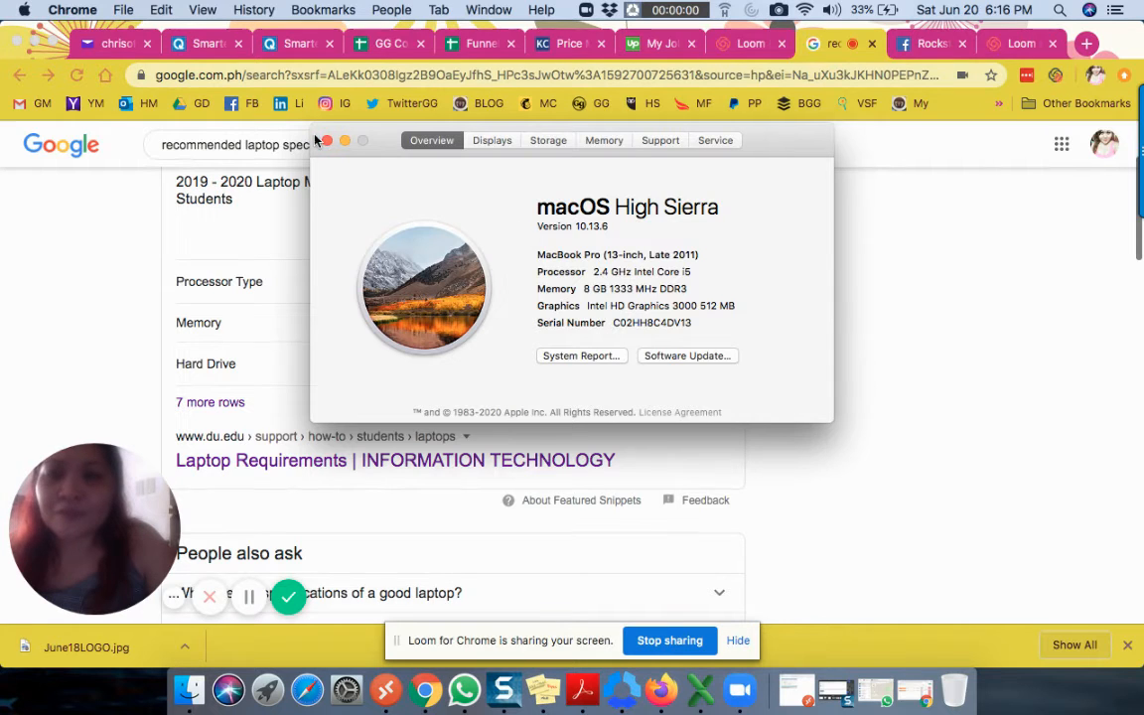
Step: Close the About This Mac overview for the 2011 MacBook Pro
click(322, 140)
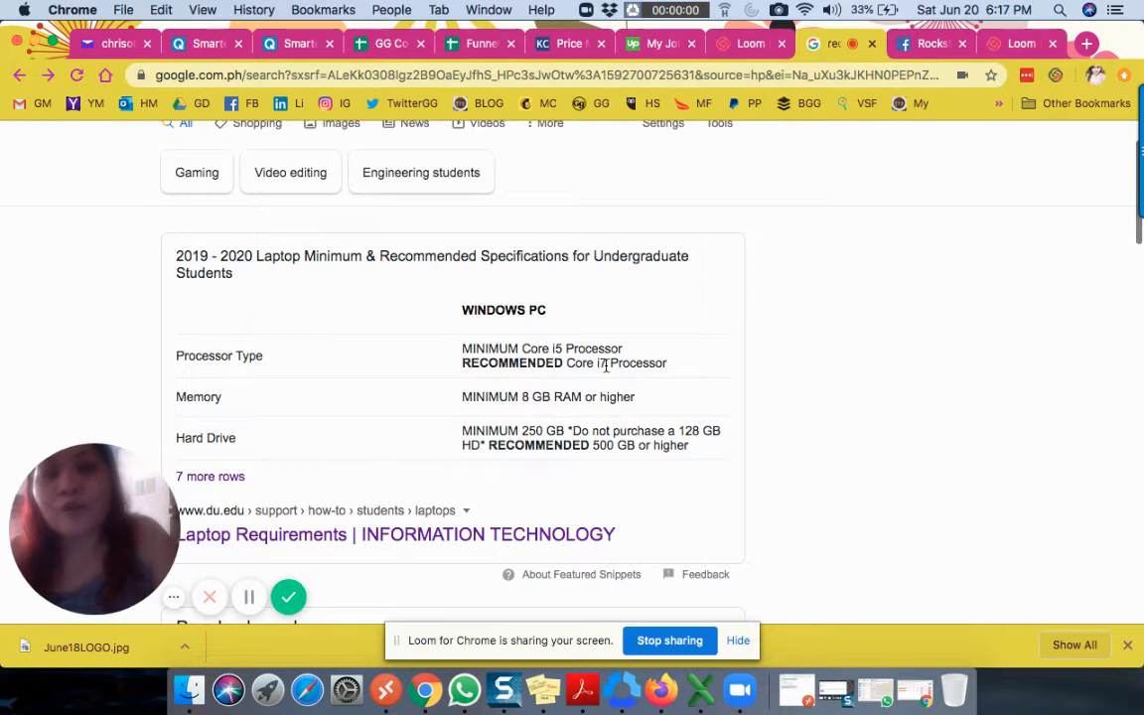
mouse_move(913, 268)
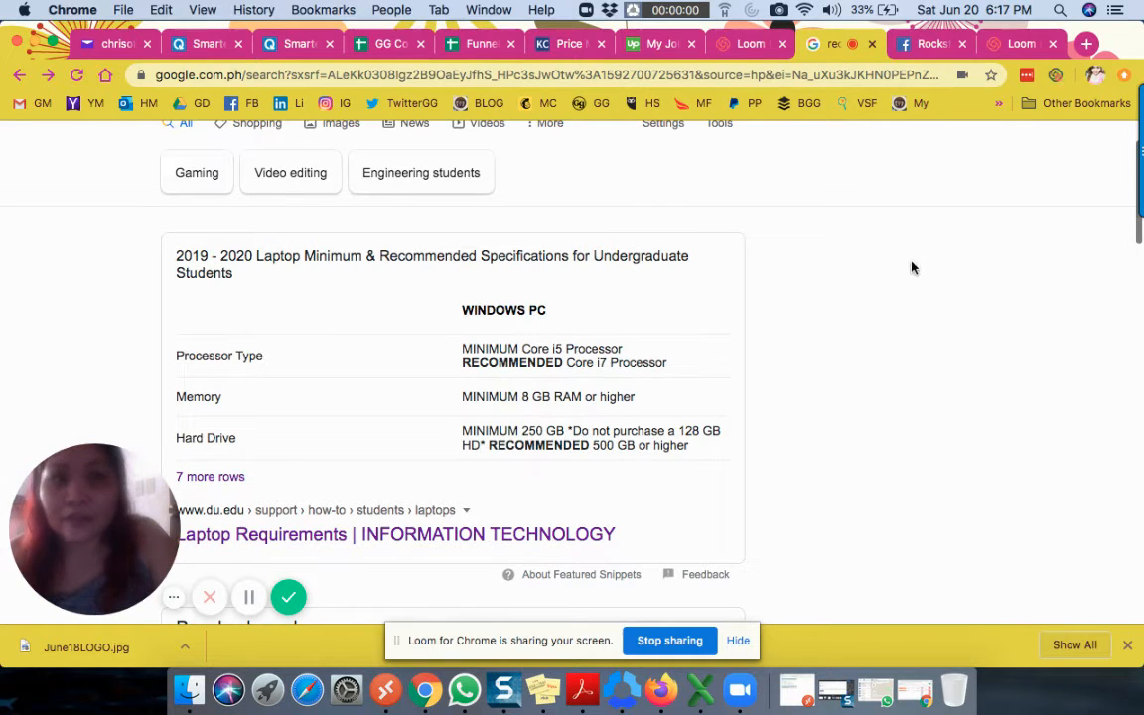
Step: Open a new Chrome tab on the Google start page
click(1080, 43)
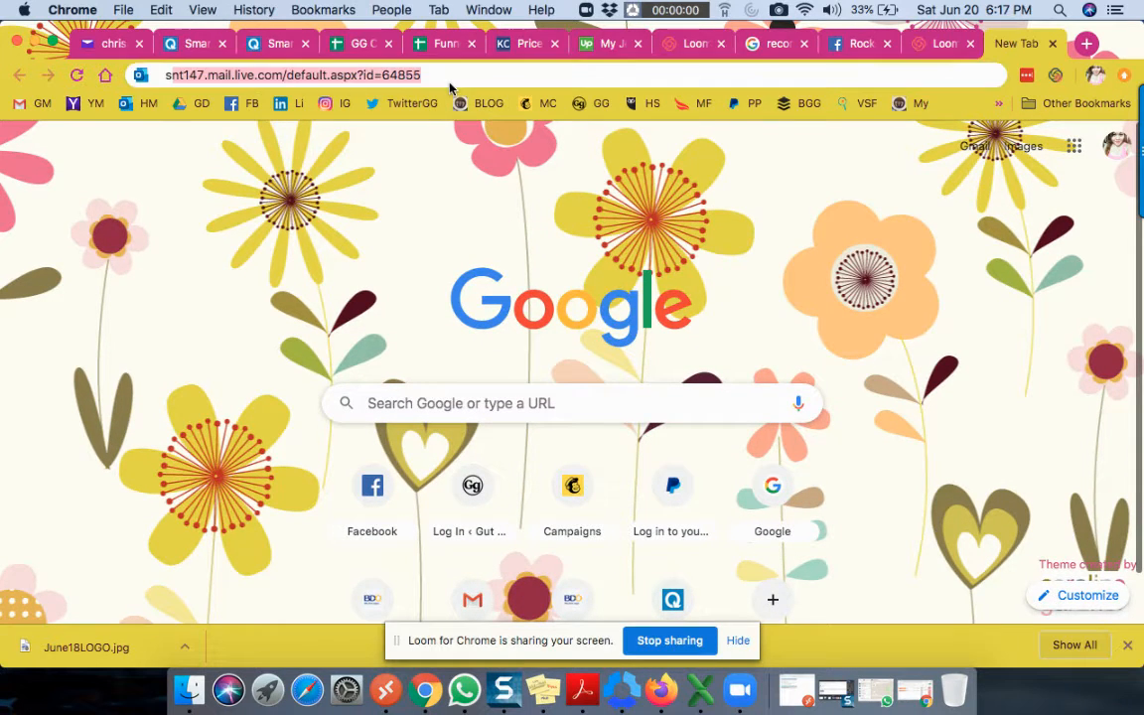
Step: Load speedtest.net and set the test server to PLDT in Quezon City
text(speedtest.net)
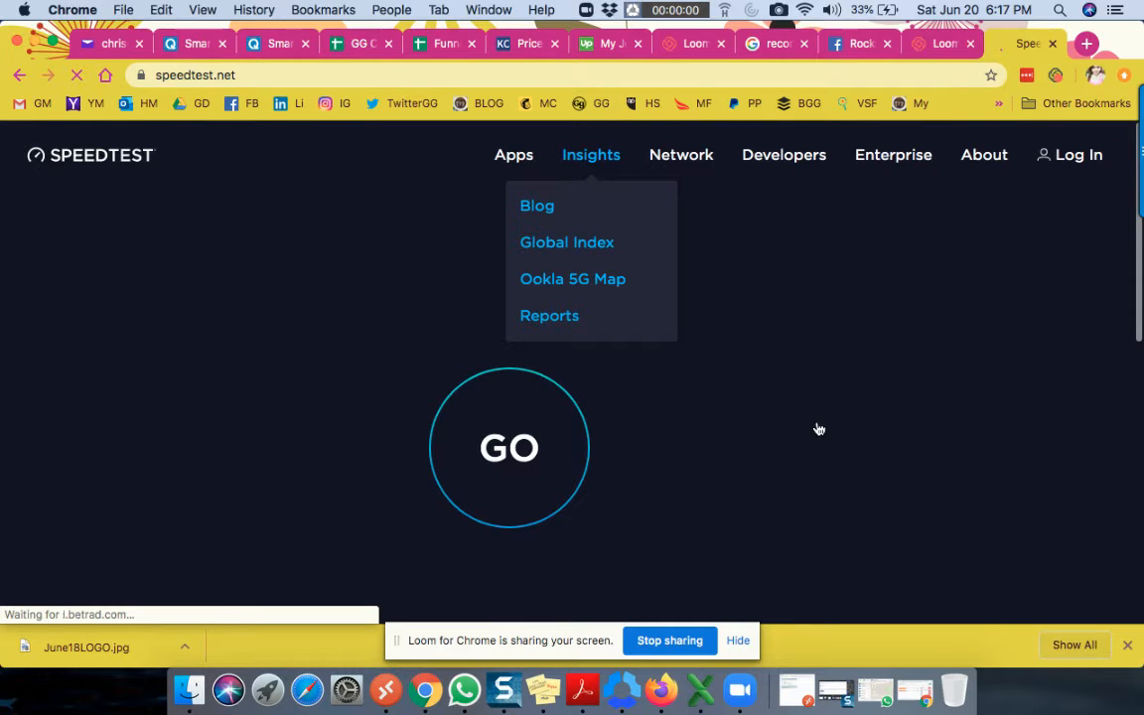
mouse_move(823, 323)
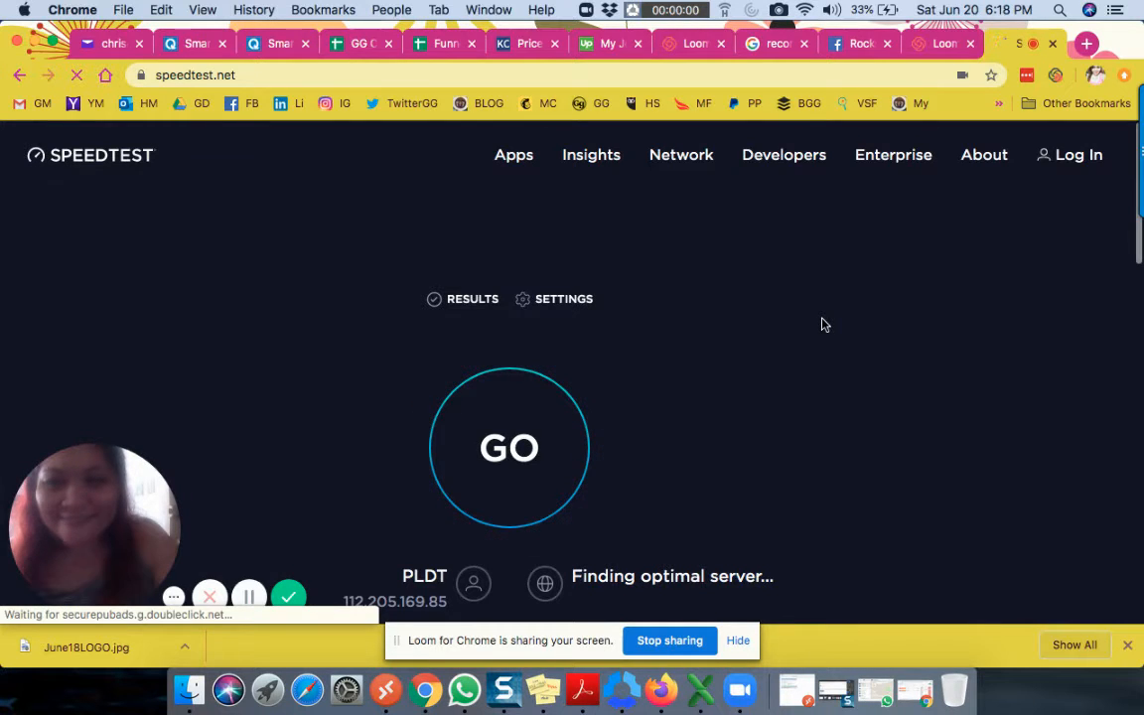
scroll(down, 3)
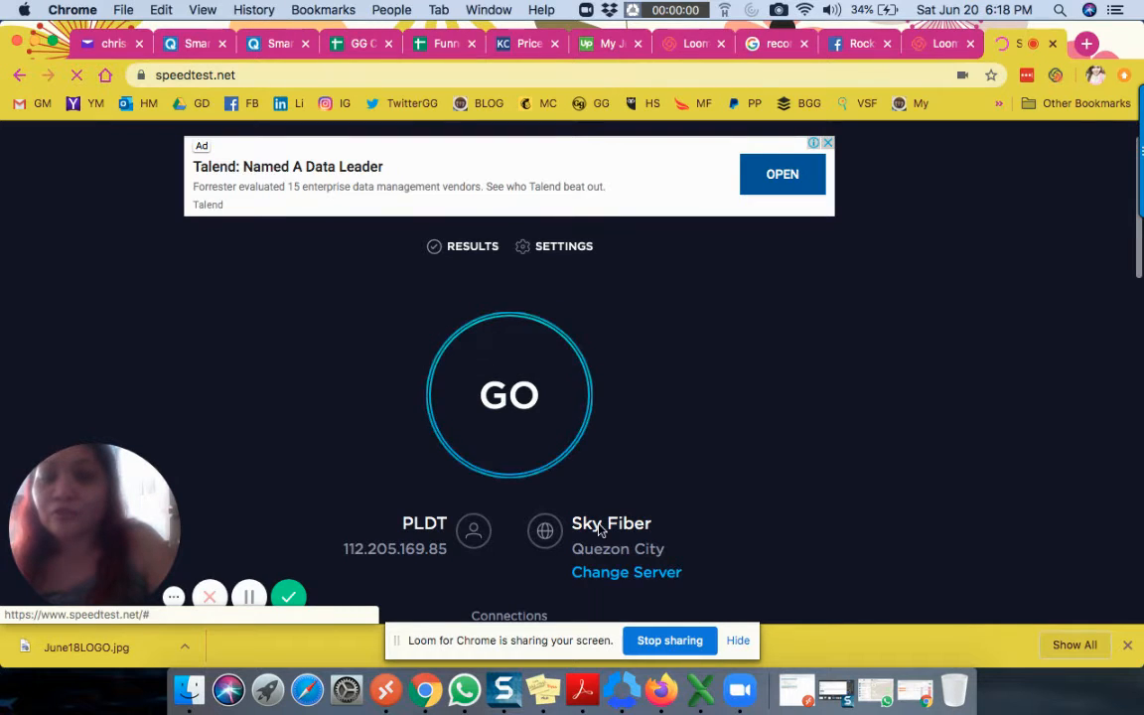
click(626, 572)
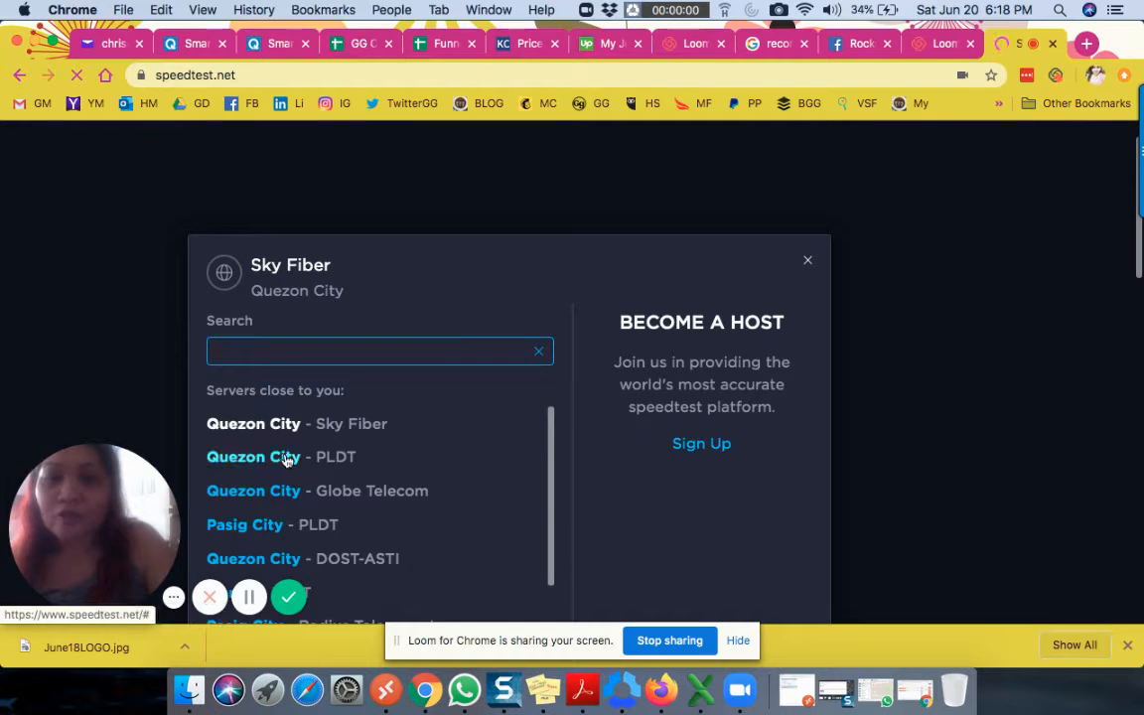
click(281, 457)
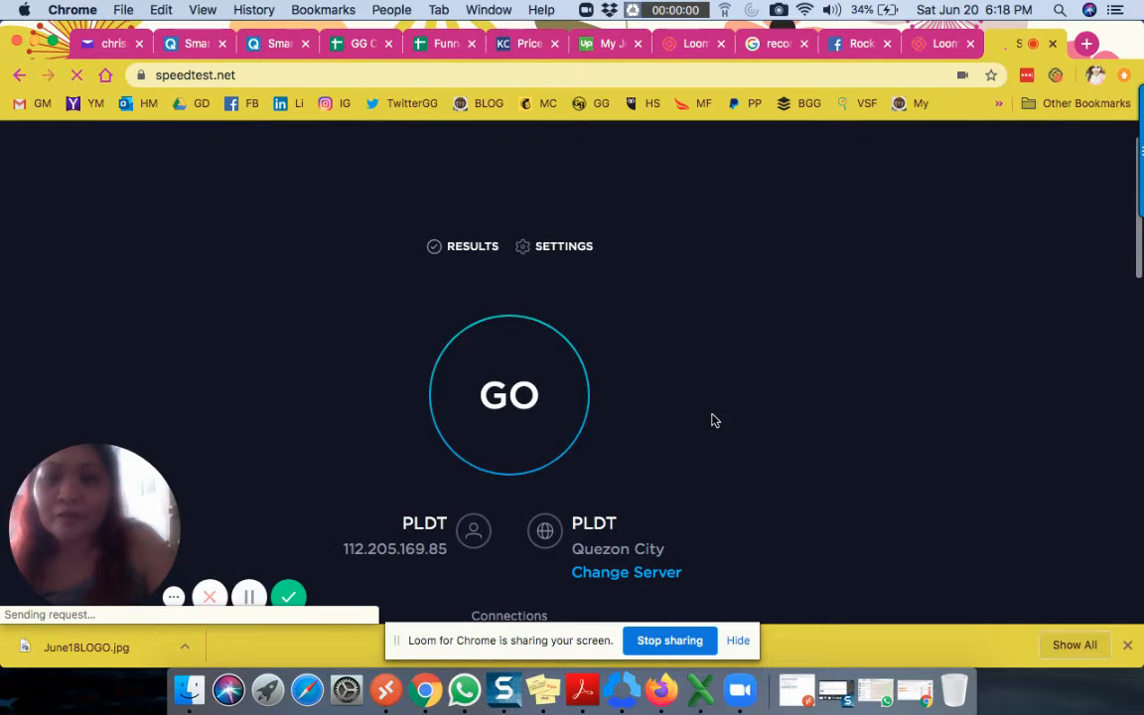
click(509, 395)
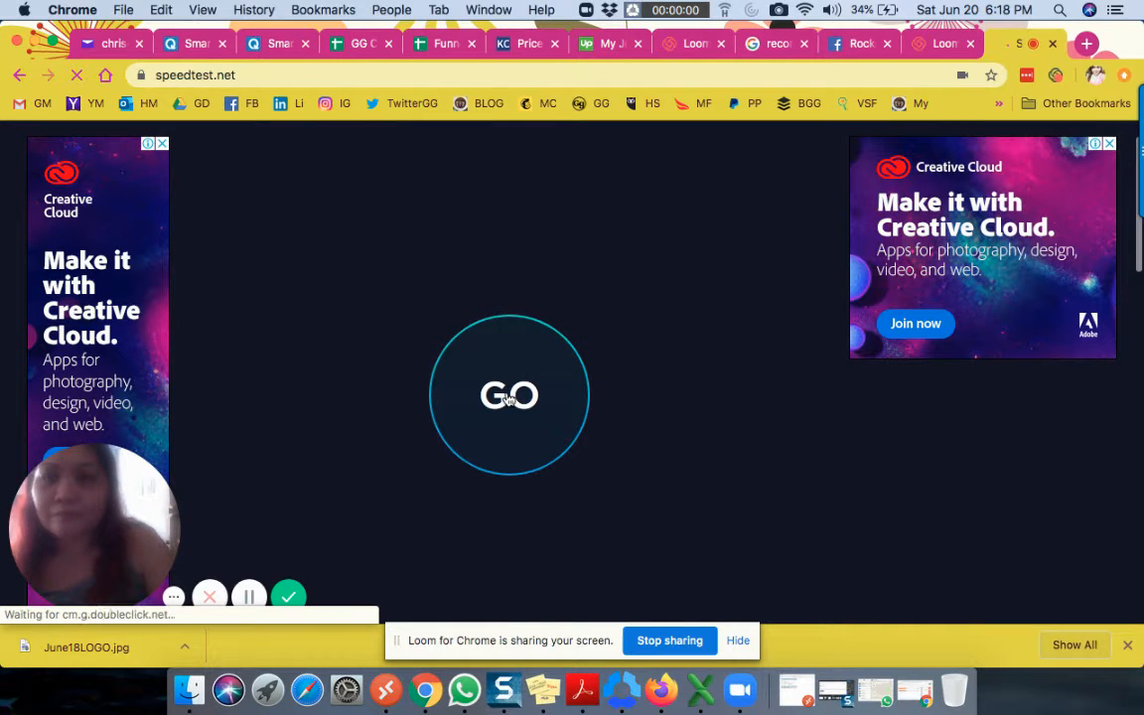
Step: Start the speed test, reaching 4 ms ping and 16.61 Mbps download
click(508, 396)
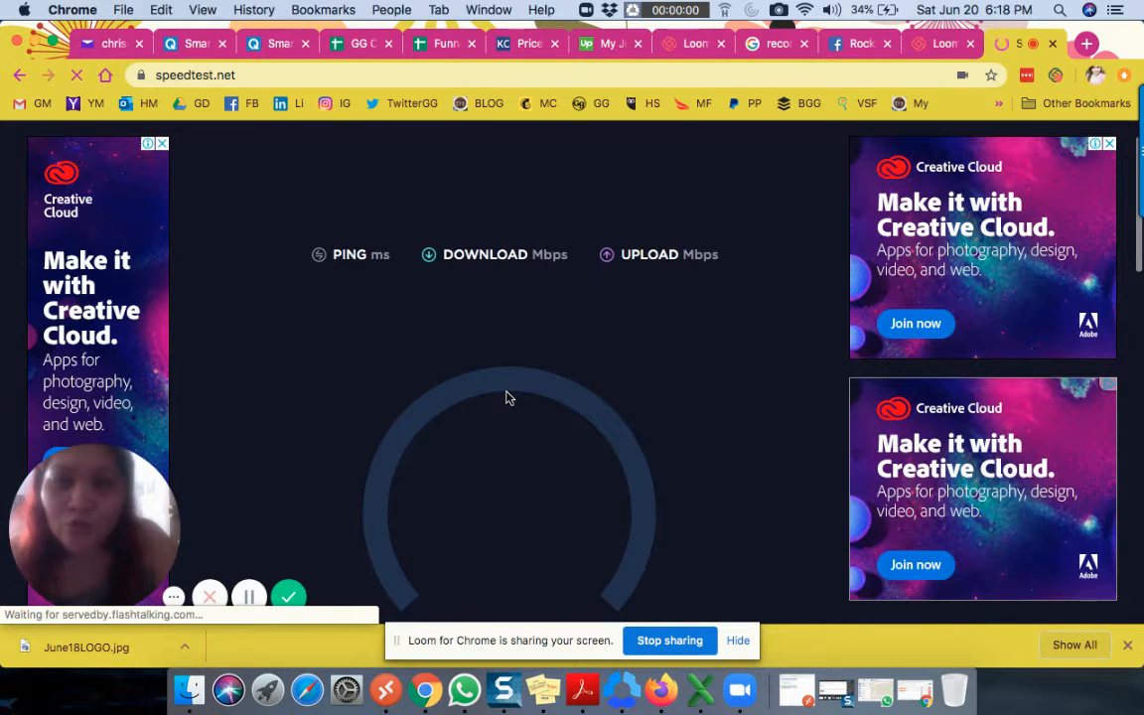
scroll(down, 3)
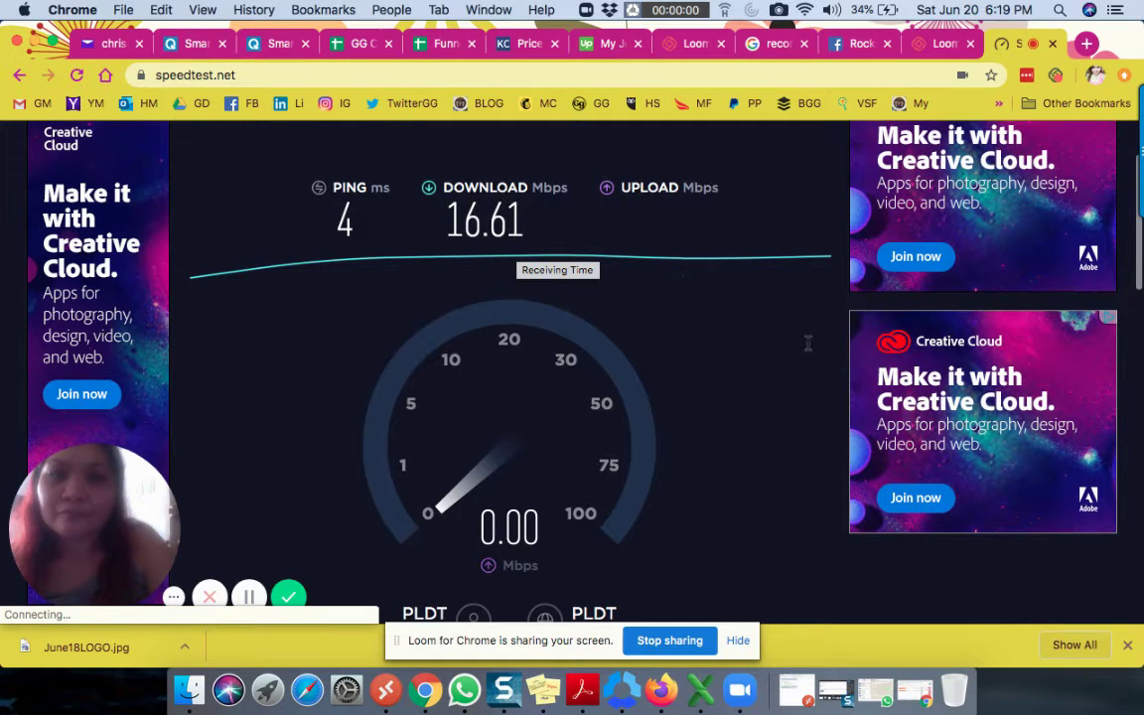
mouse_move(814, 353)
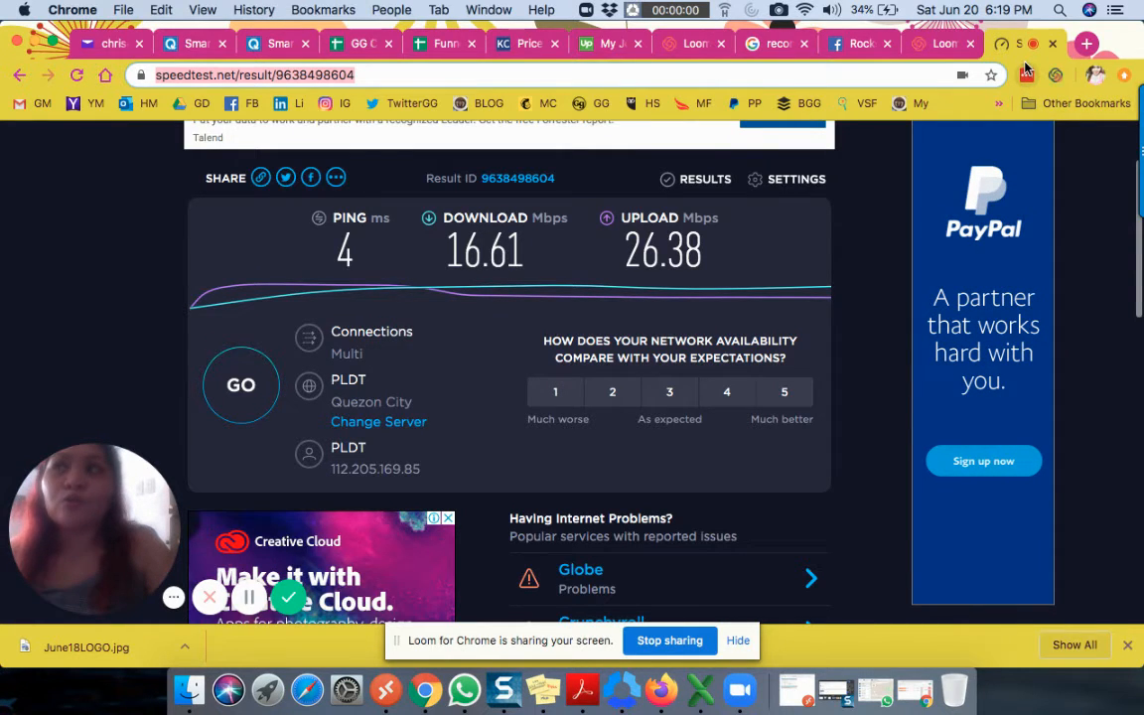
mouse_move(955, 102)
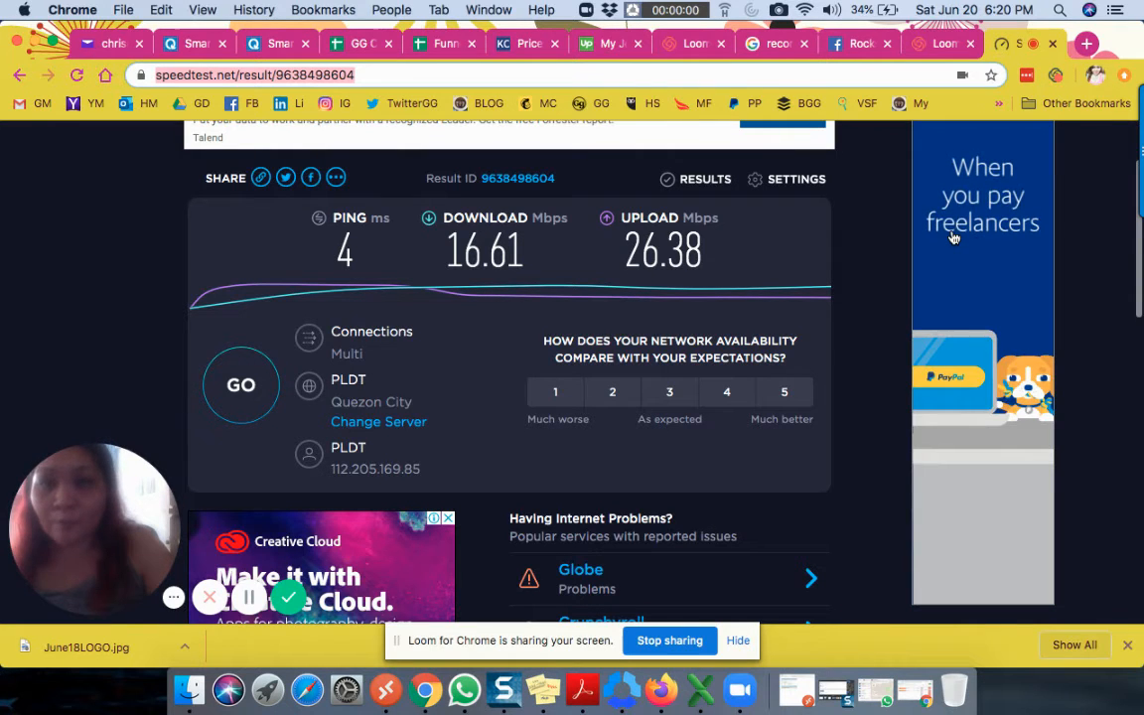
Step: Back on Facebook, search for 'virtual staff finder careers'
click(859, 43)
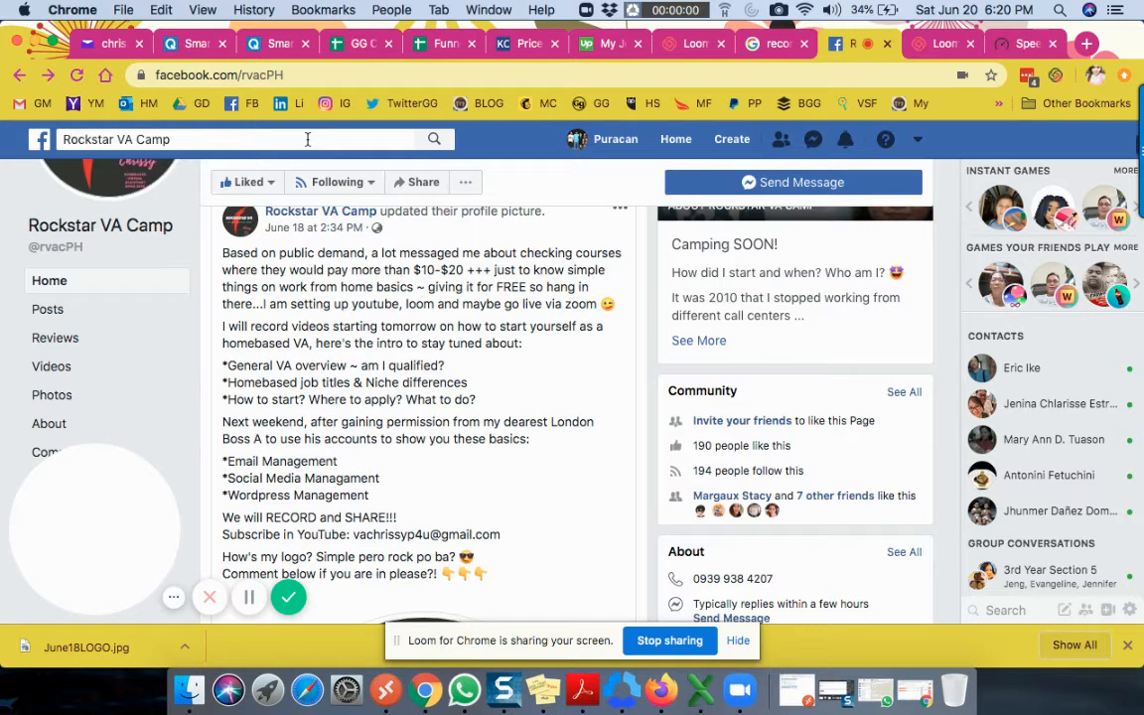
click(249, 139)
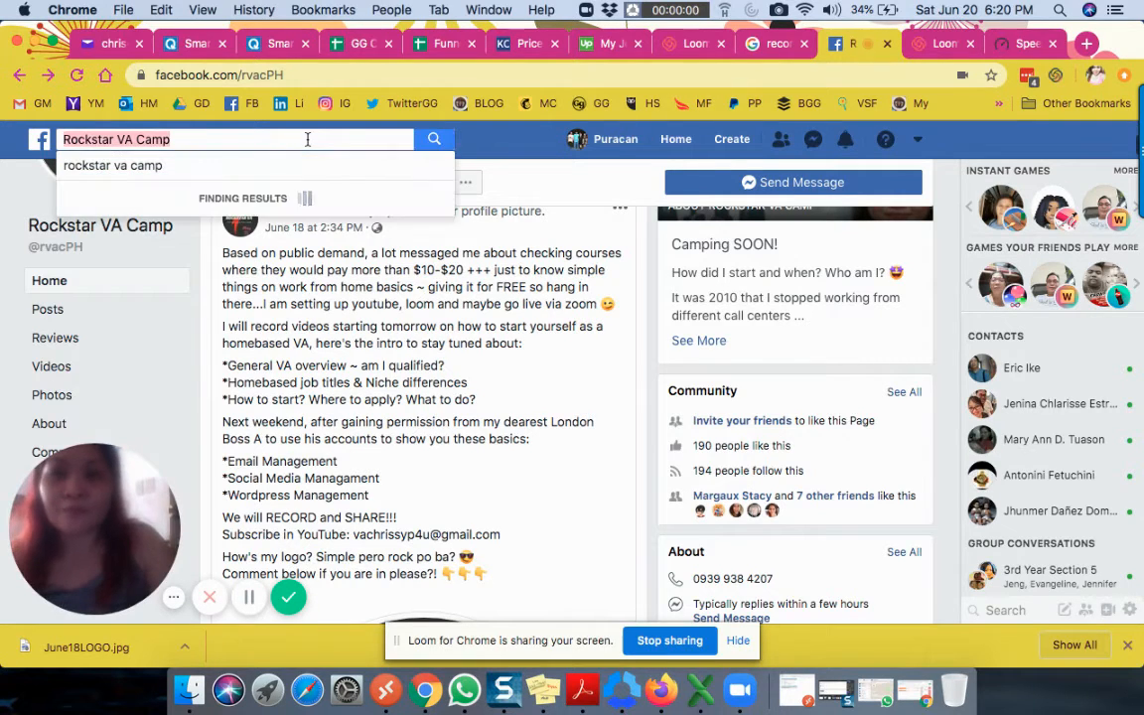
text(virtual staff)
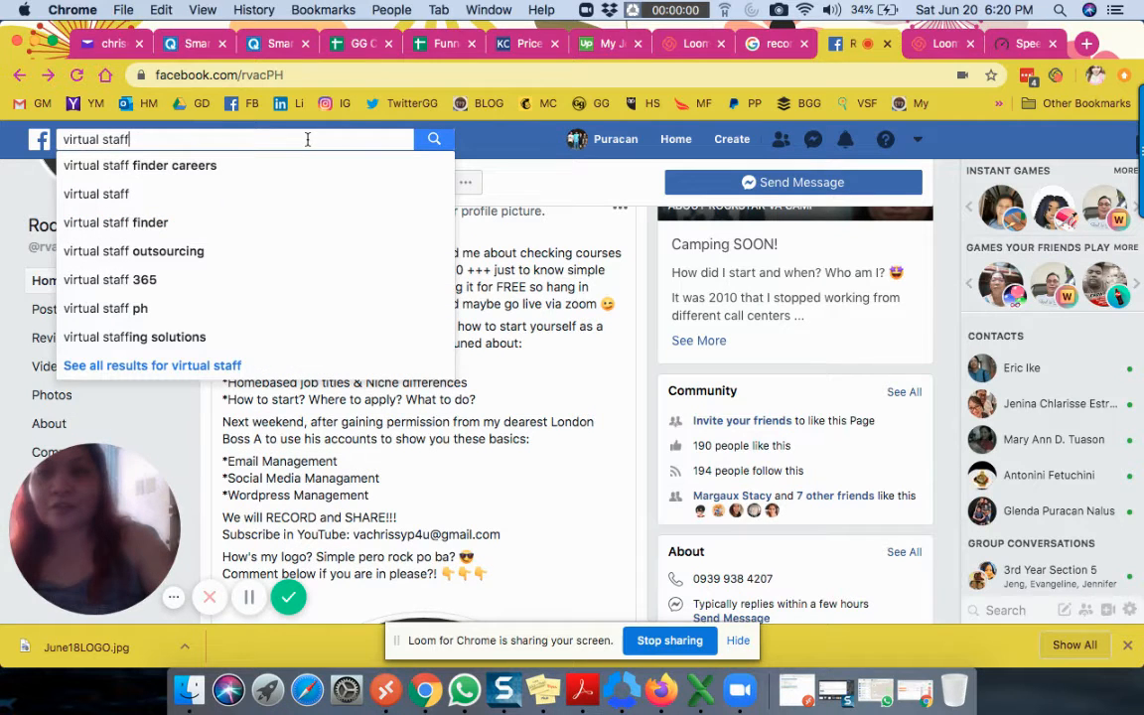
click(139, 165)
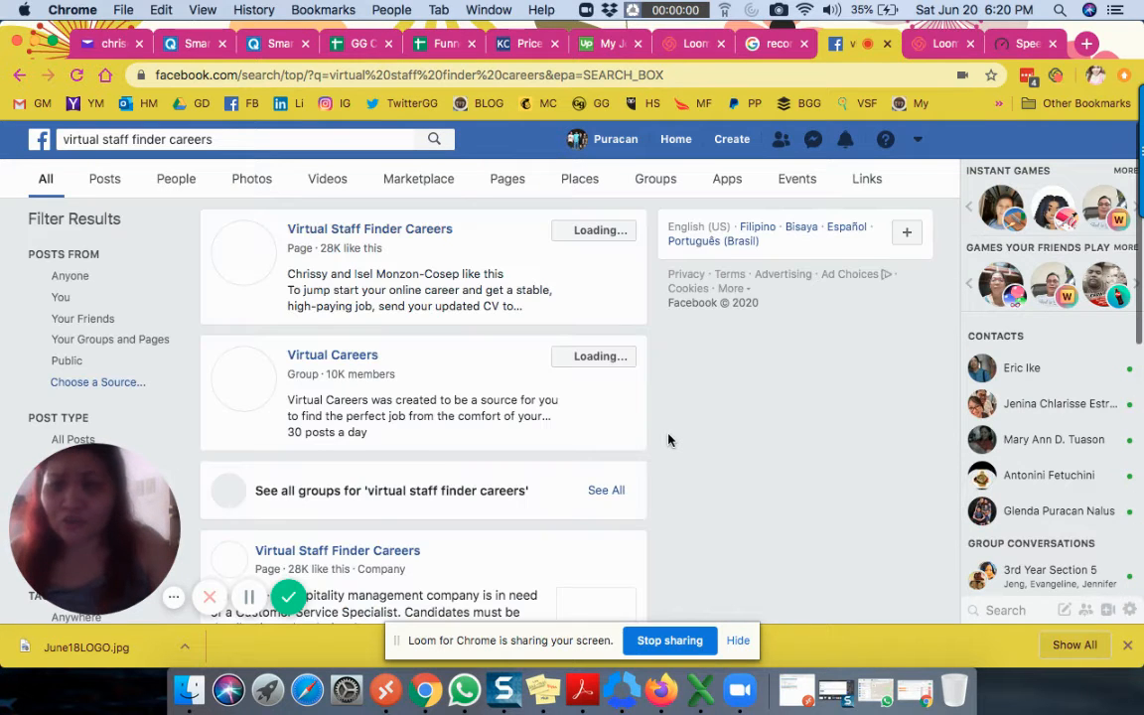
mouse_move(427, 236)
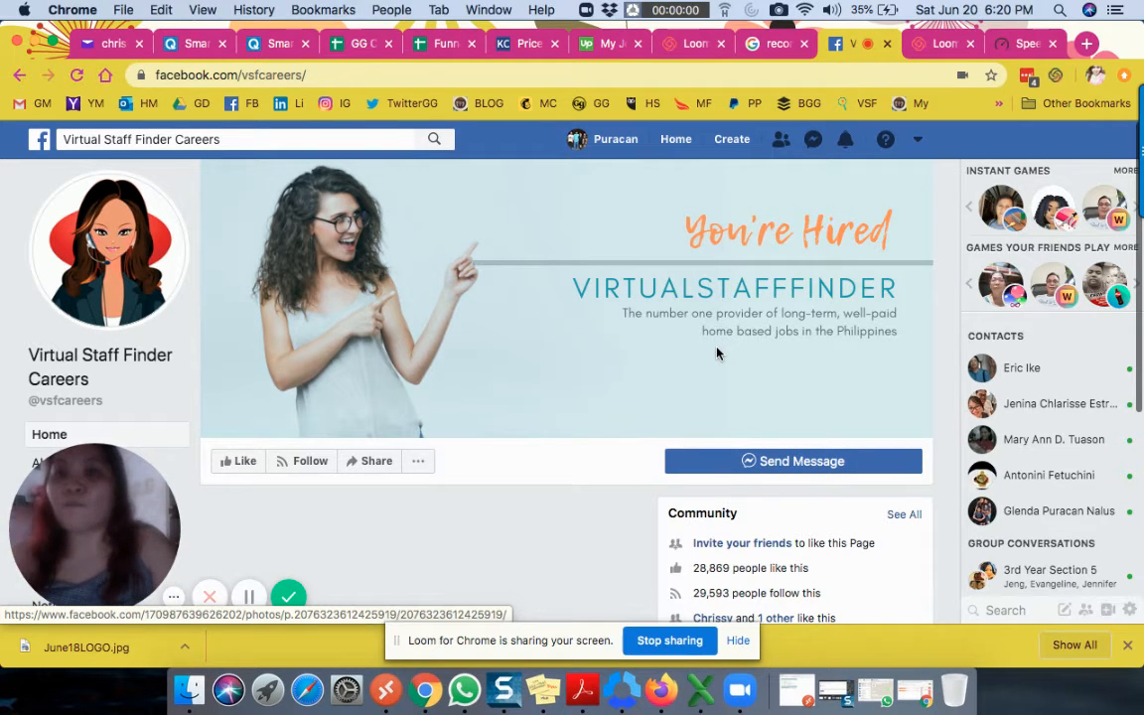
Step: Close the Messenger chat and scroll down to the We're Hiring photos
scroll(down, 3)
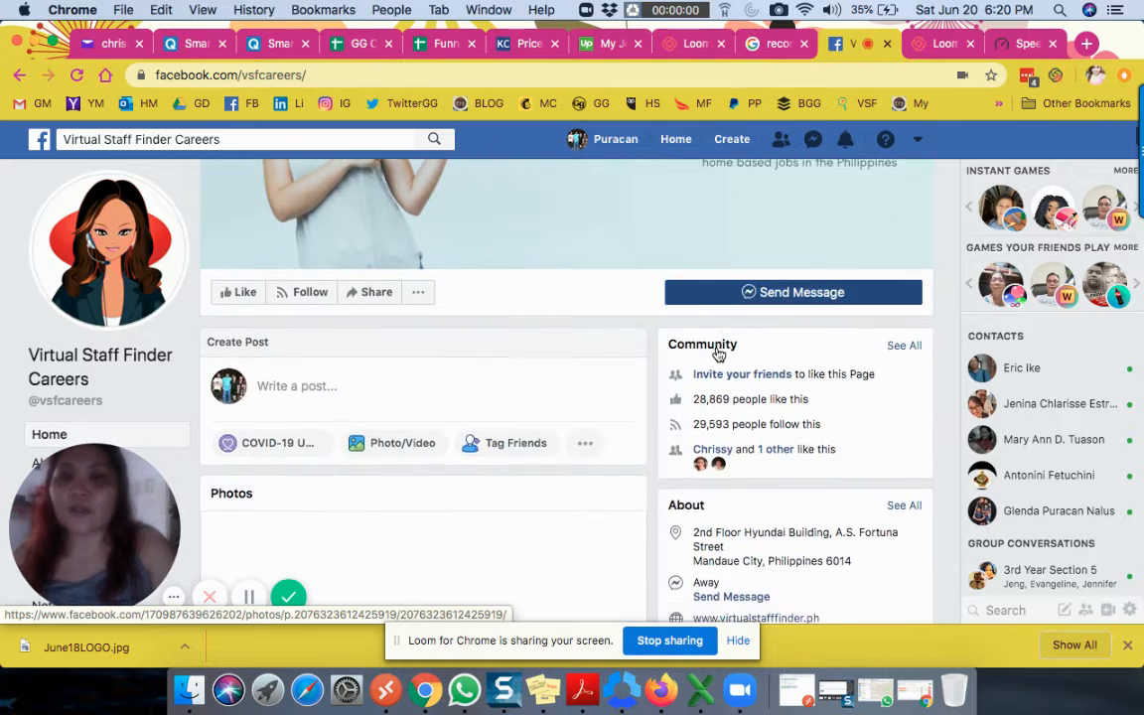
scroll(down, 3)
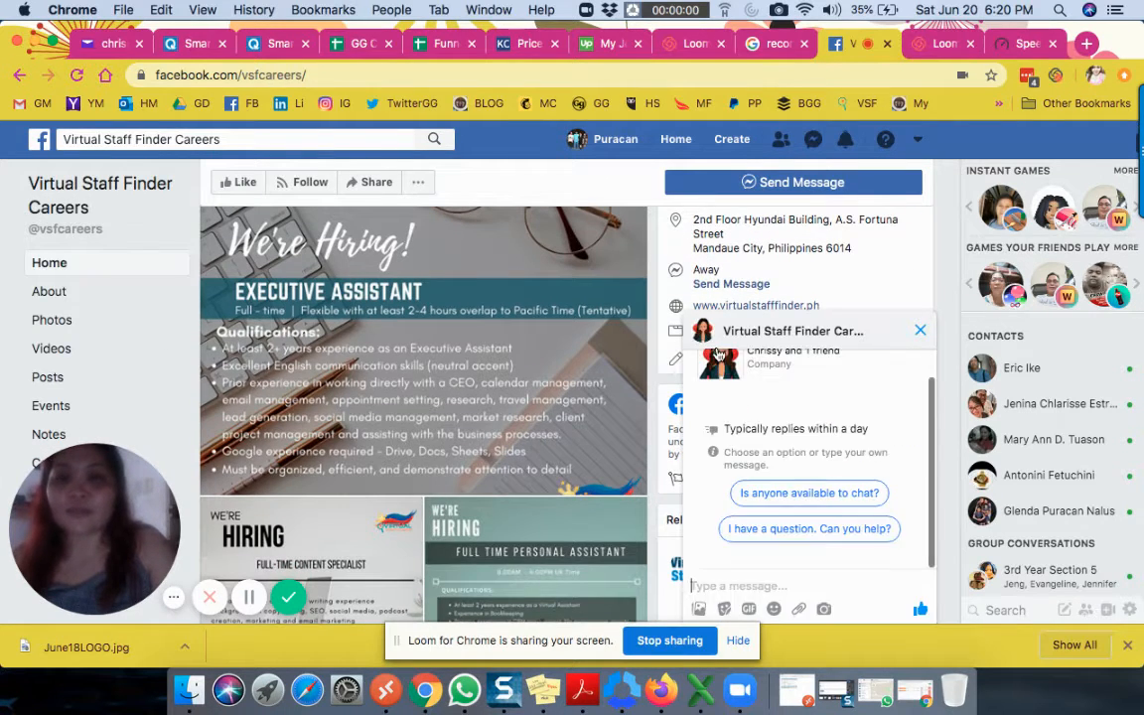
click(919, 330)
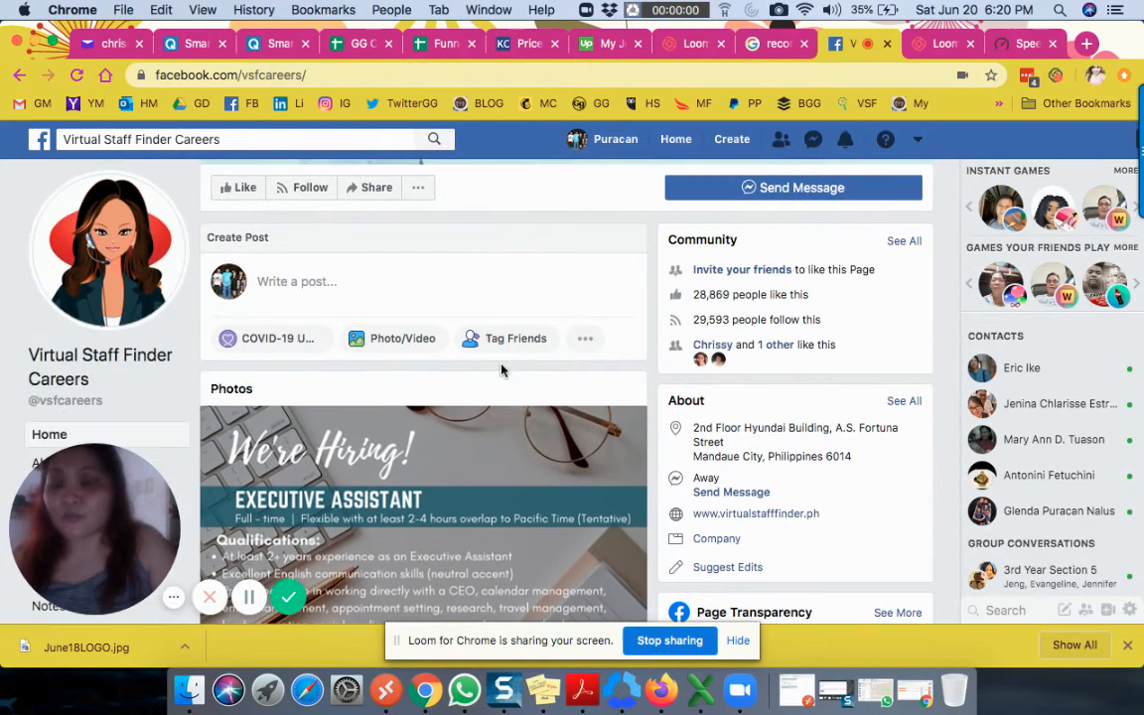
scroll(down, 3)
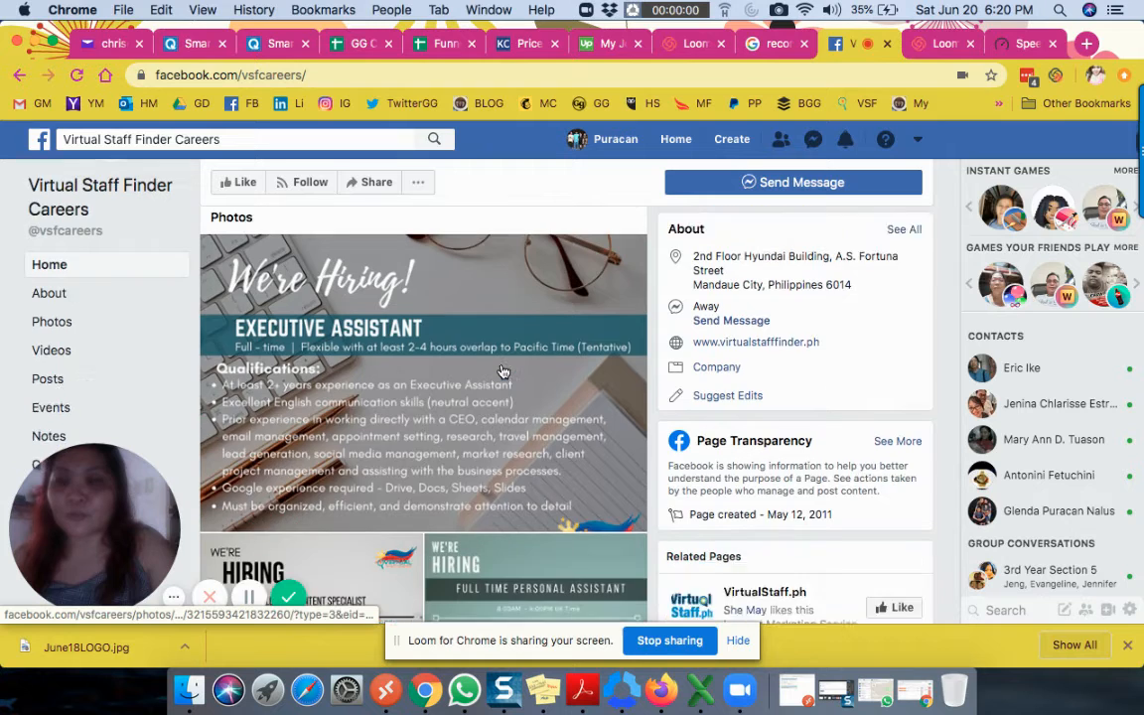
scroll(down, 3)
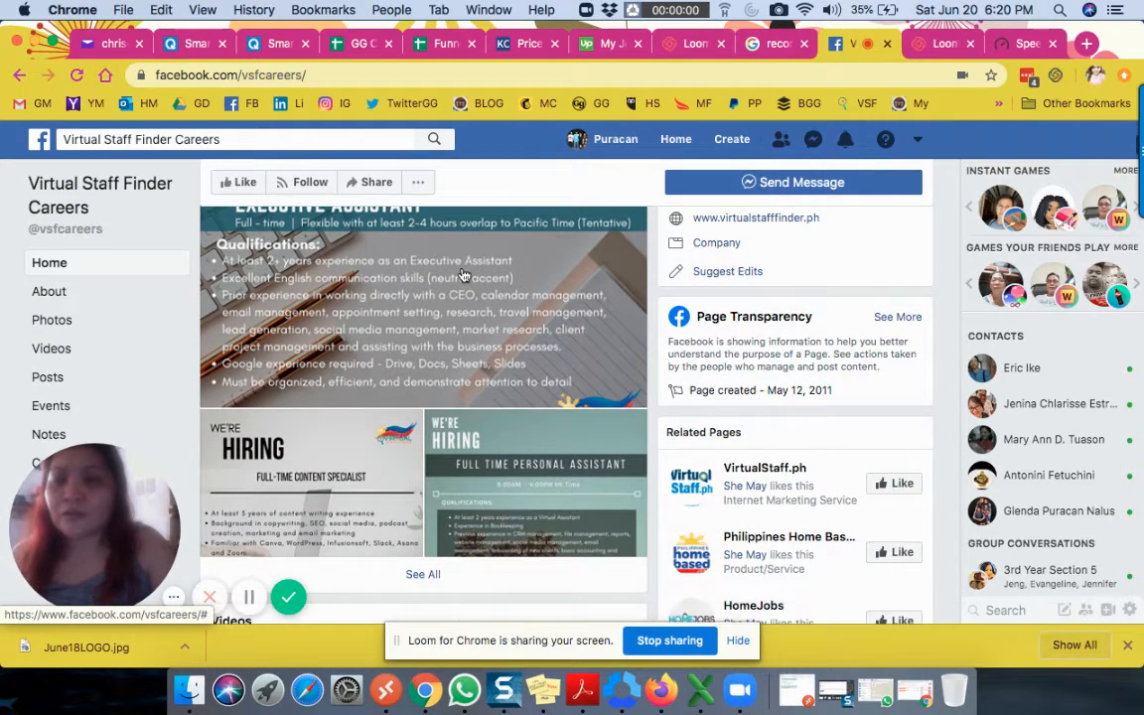
Step: Read the Executive Assistant hiring post in the photo viewer, then close it
click(422, 298)
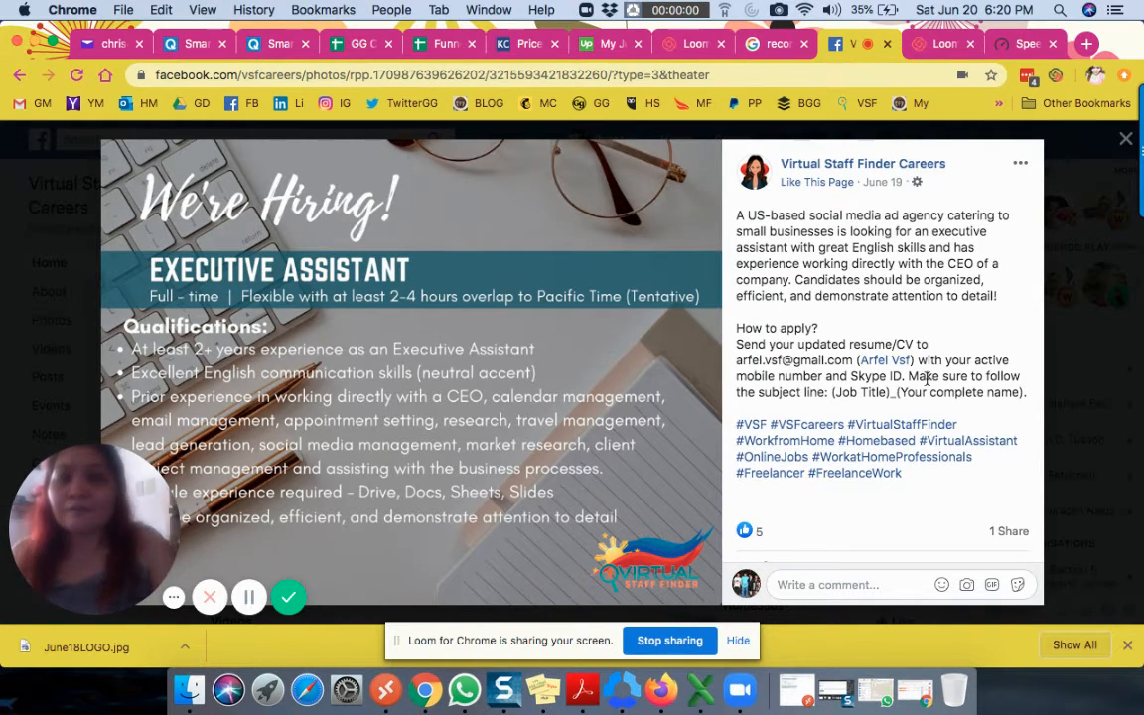
mouse_move(1080, 390)
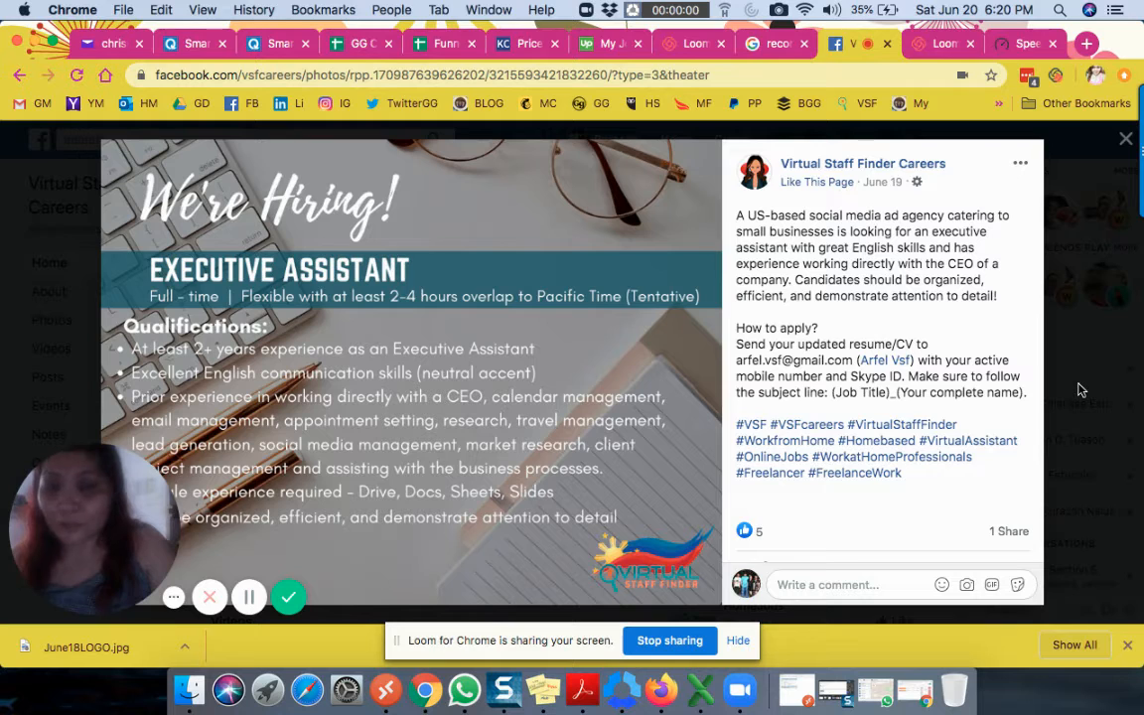
mouse_move(700, 282)
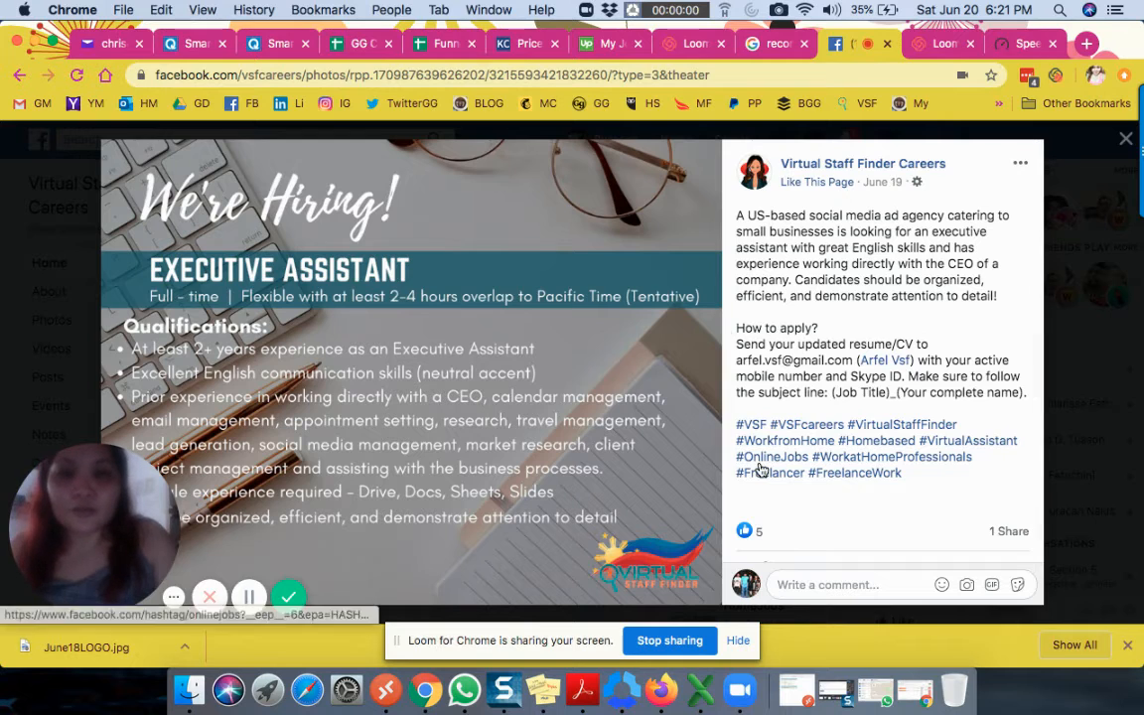
mouse_move(929, 355)
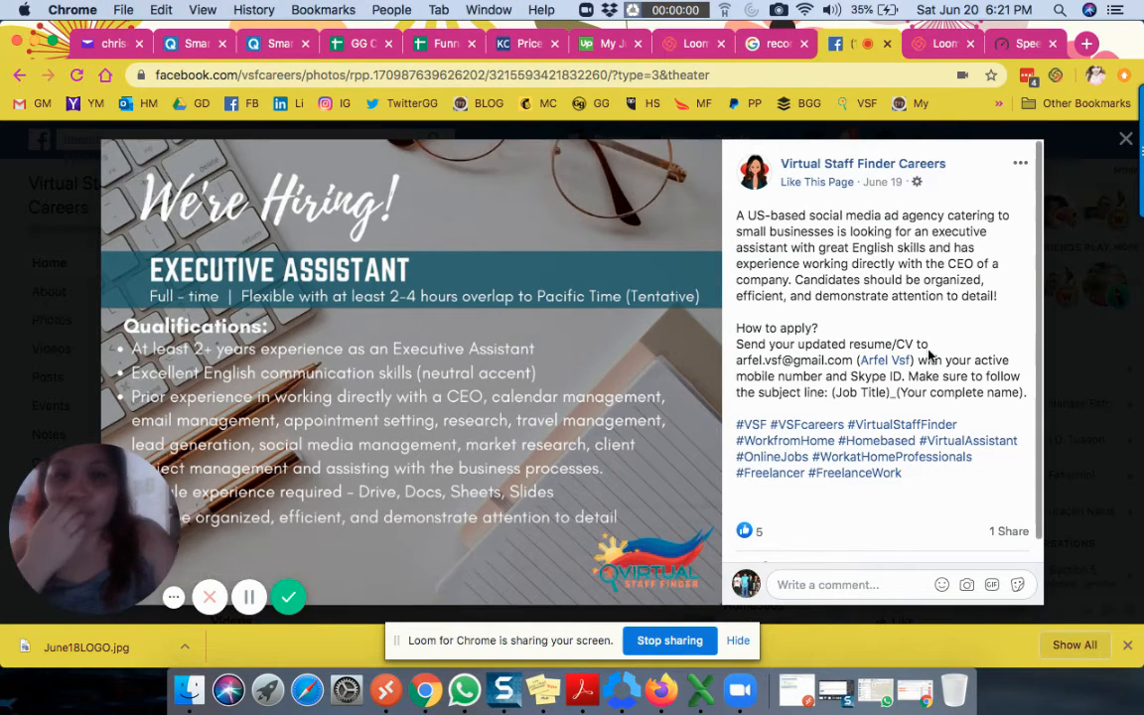
scroll(down, 3)
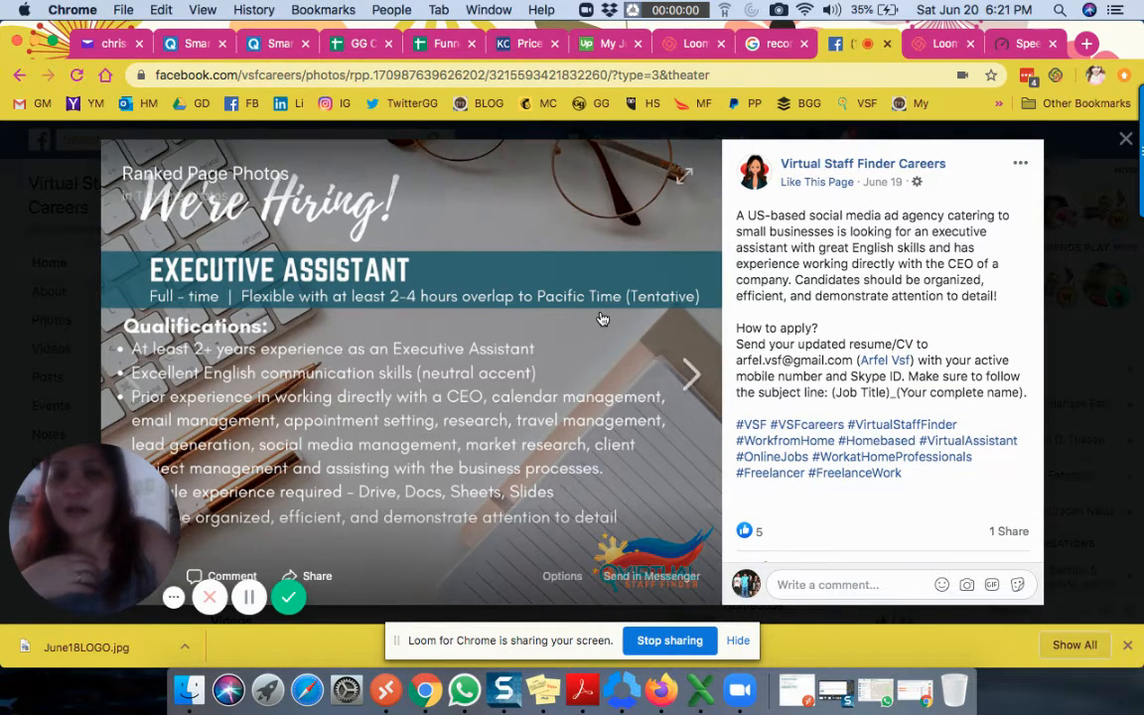
mouse_move(736, 310)
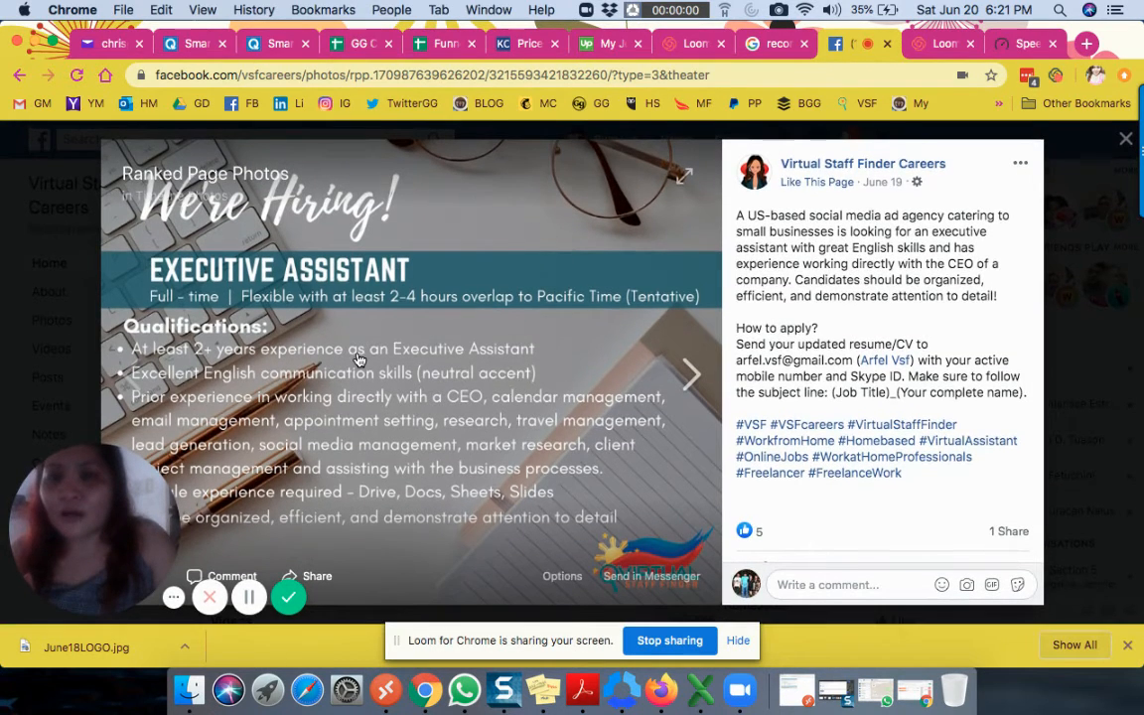
mouse_move(336, 494)
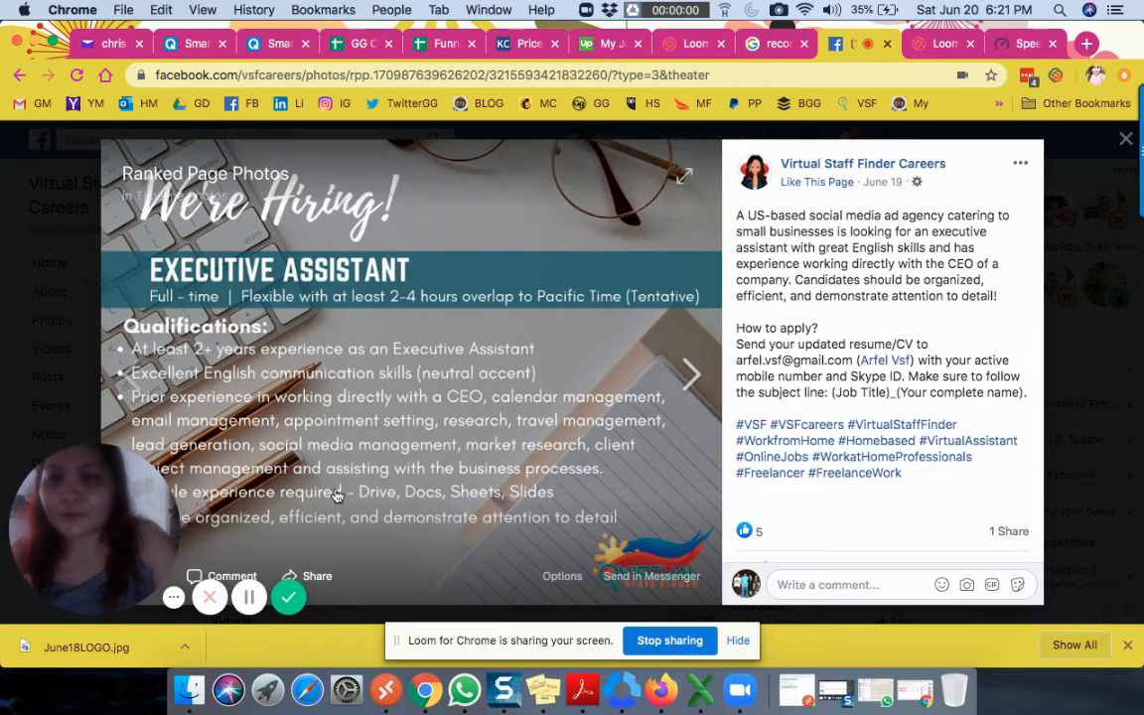
mouse_move(405, 486)
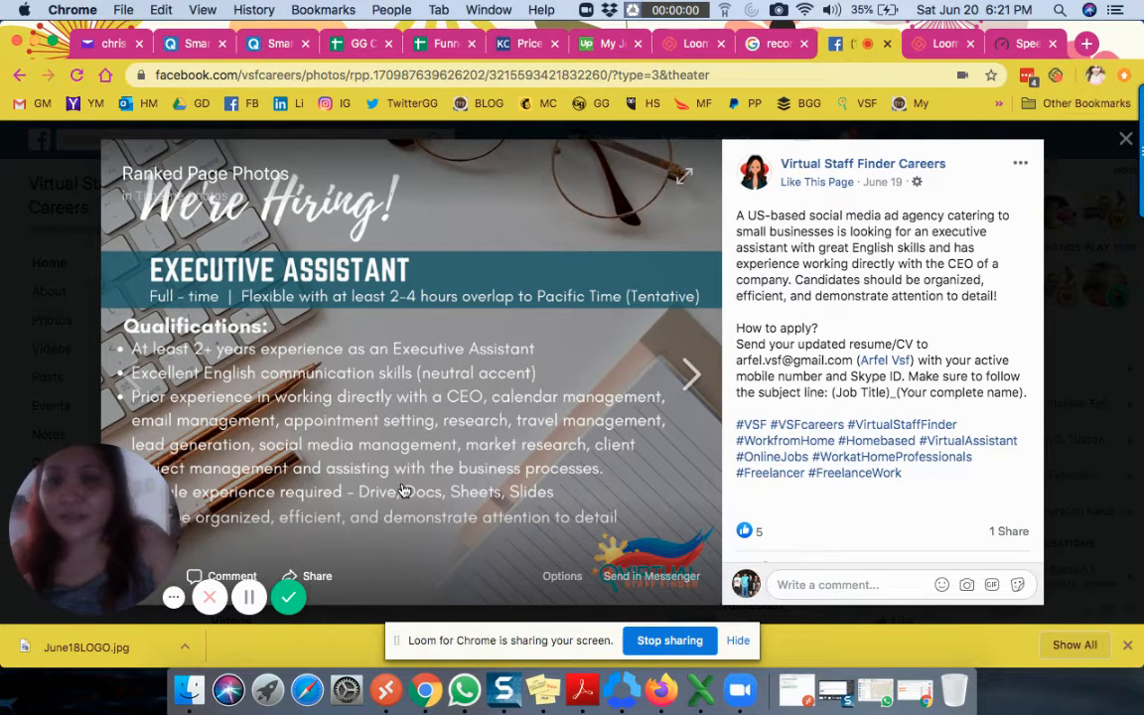
click(1127, 137)
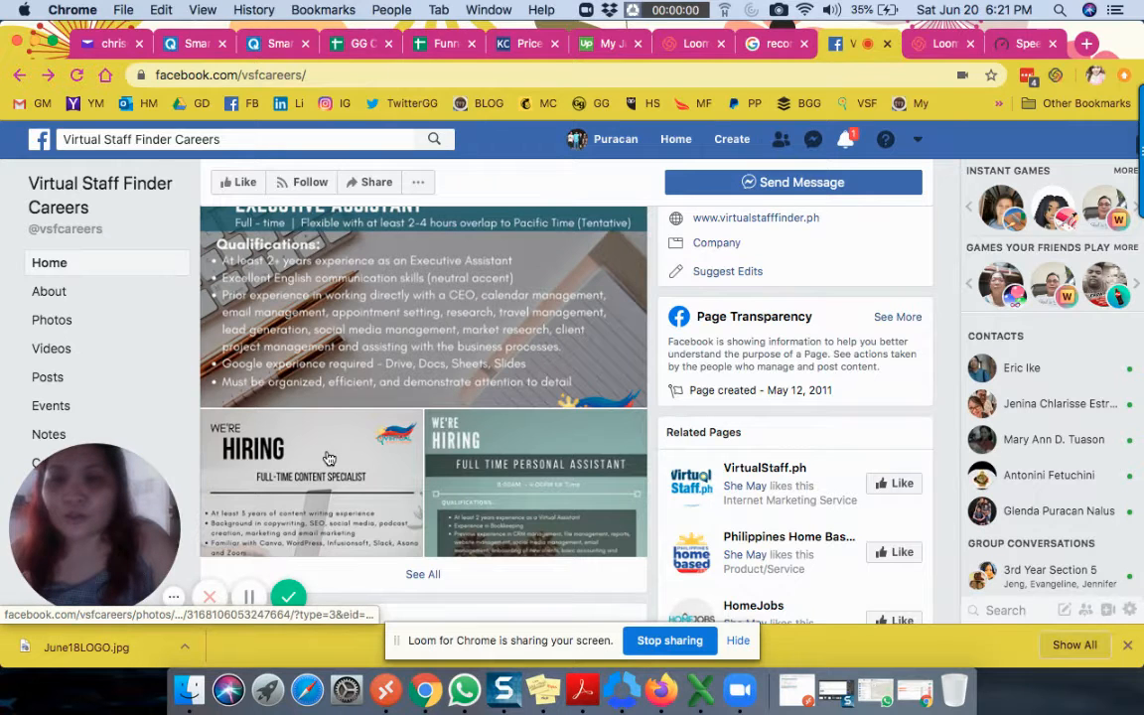
Step: Open the 'We're Hiring Full-Time Content Specialist' photo in Facebook's theater view
click(329, 458)
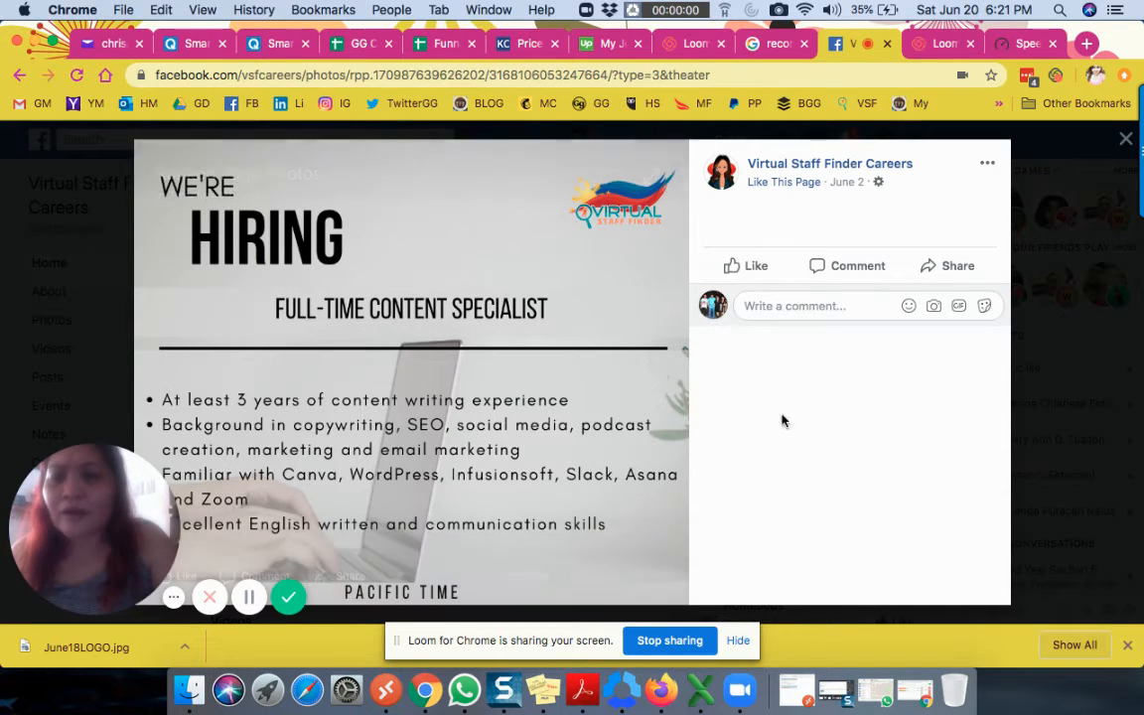
mouse_move(1125, 138)
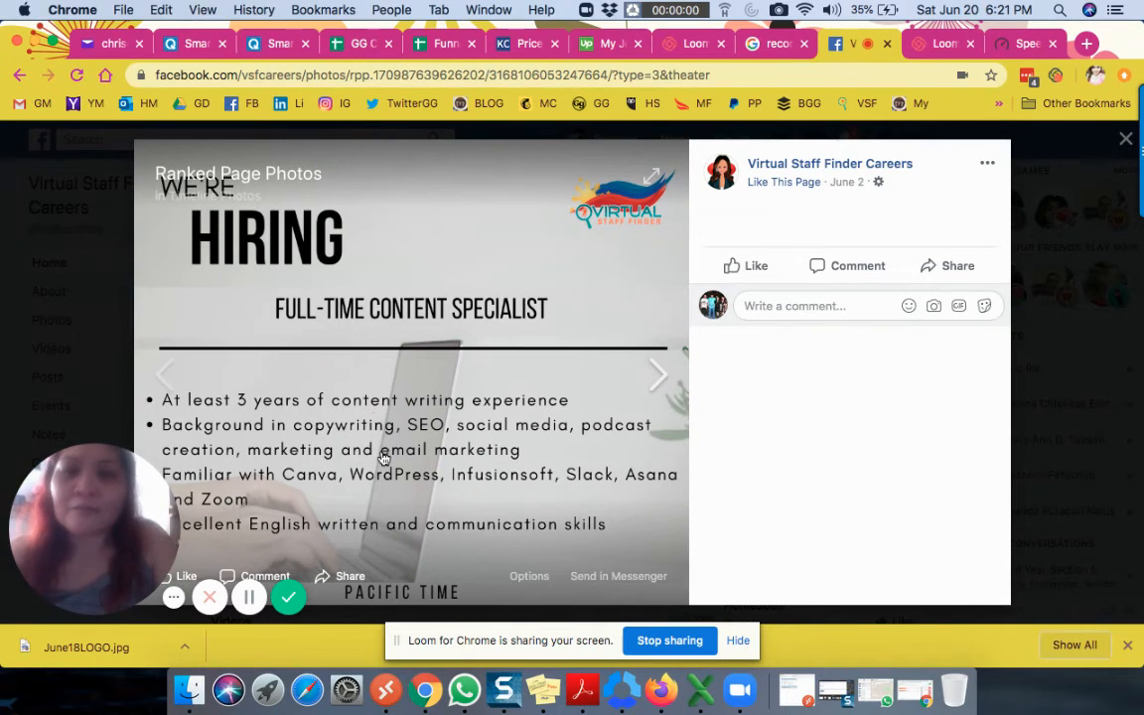
mouse_move(347, 425)
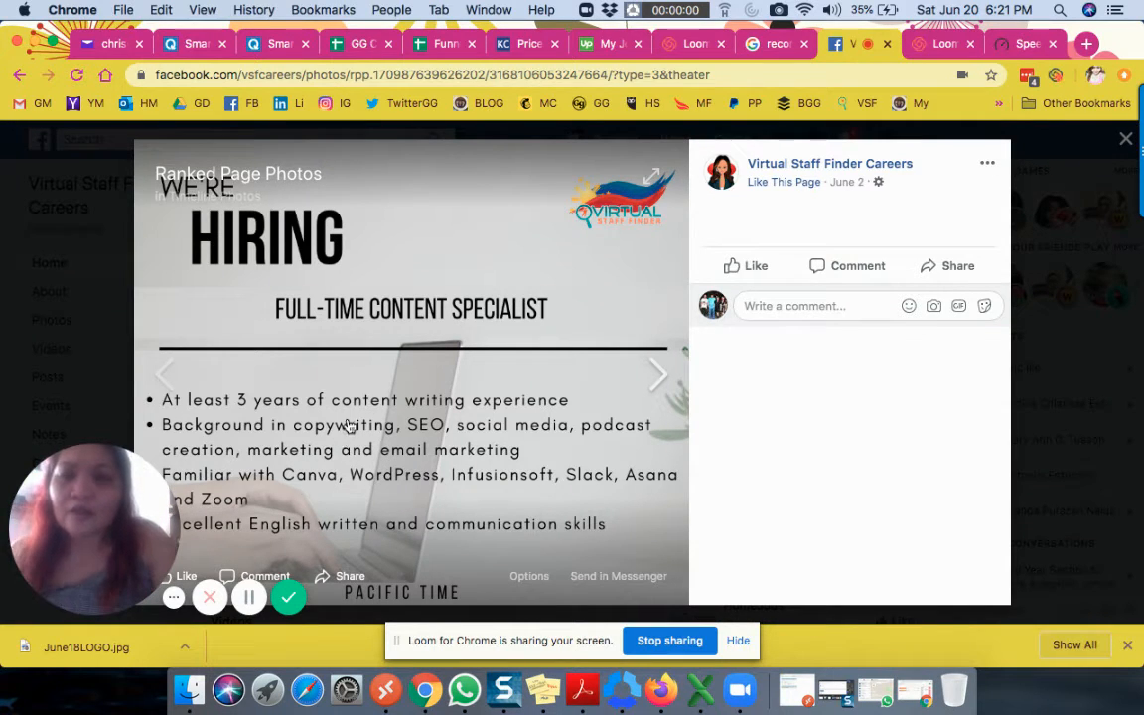
mouse_move(269, 458)
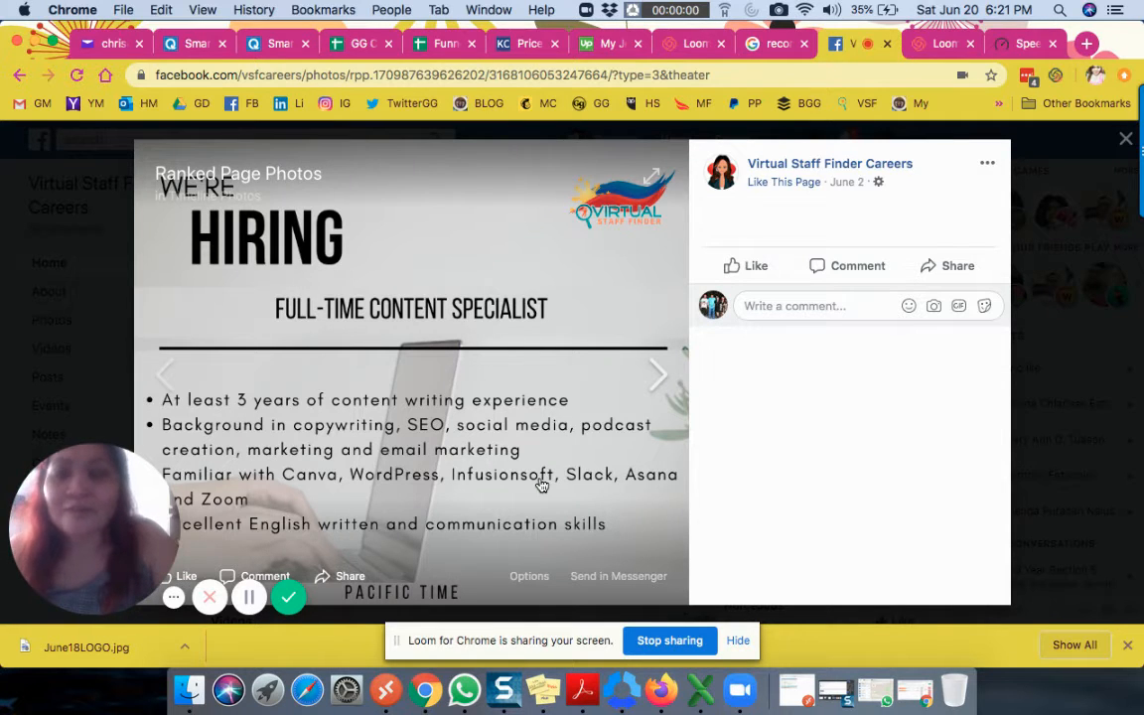
mouse_move(514, 480)
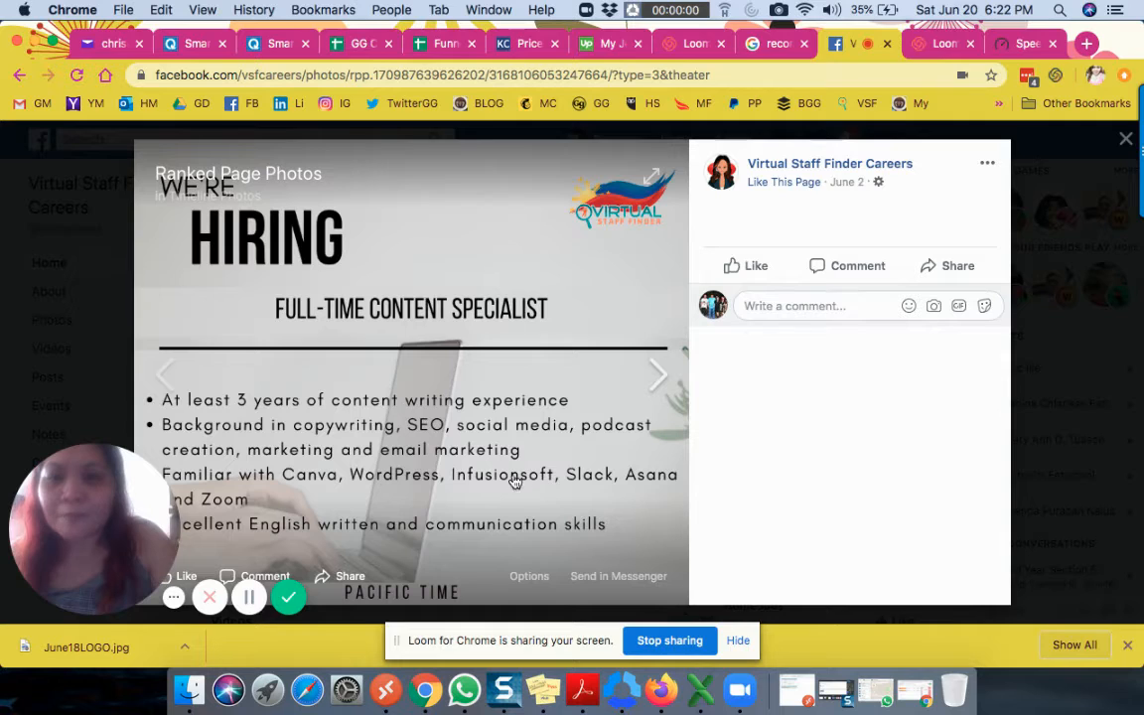
mouse_move(401, 446)
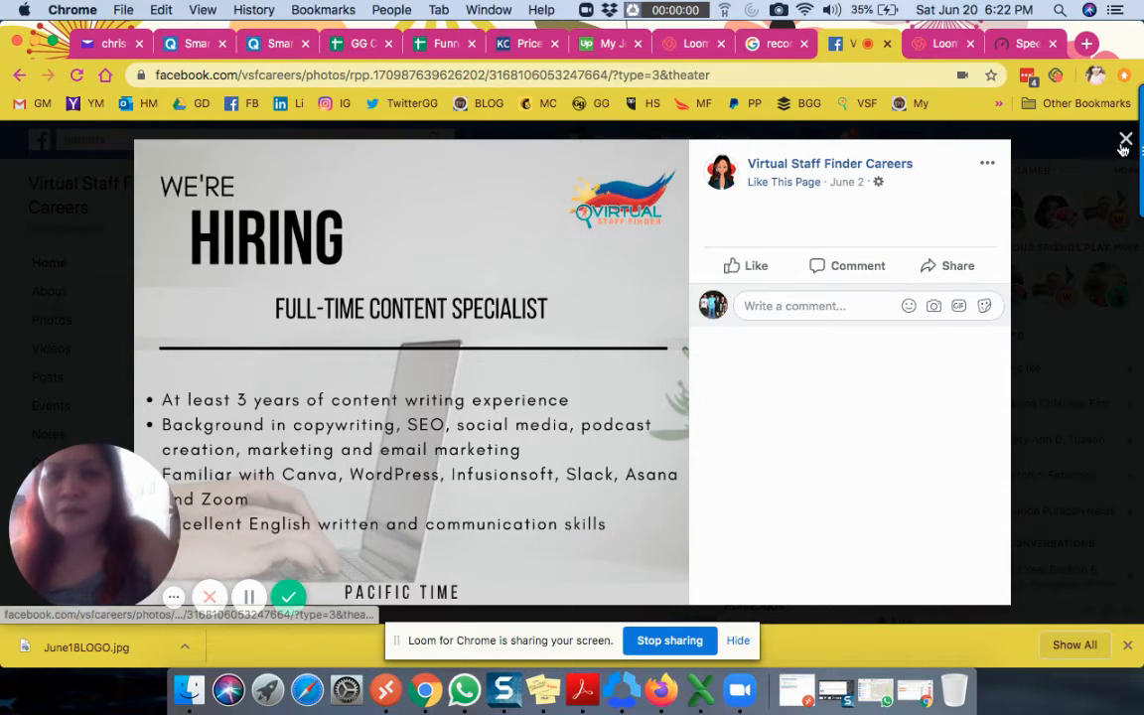
Step: Close the content specialist photo to return to the Virtual Staff Finder Careers page
click(1121, 138)
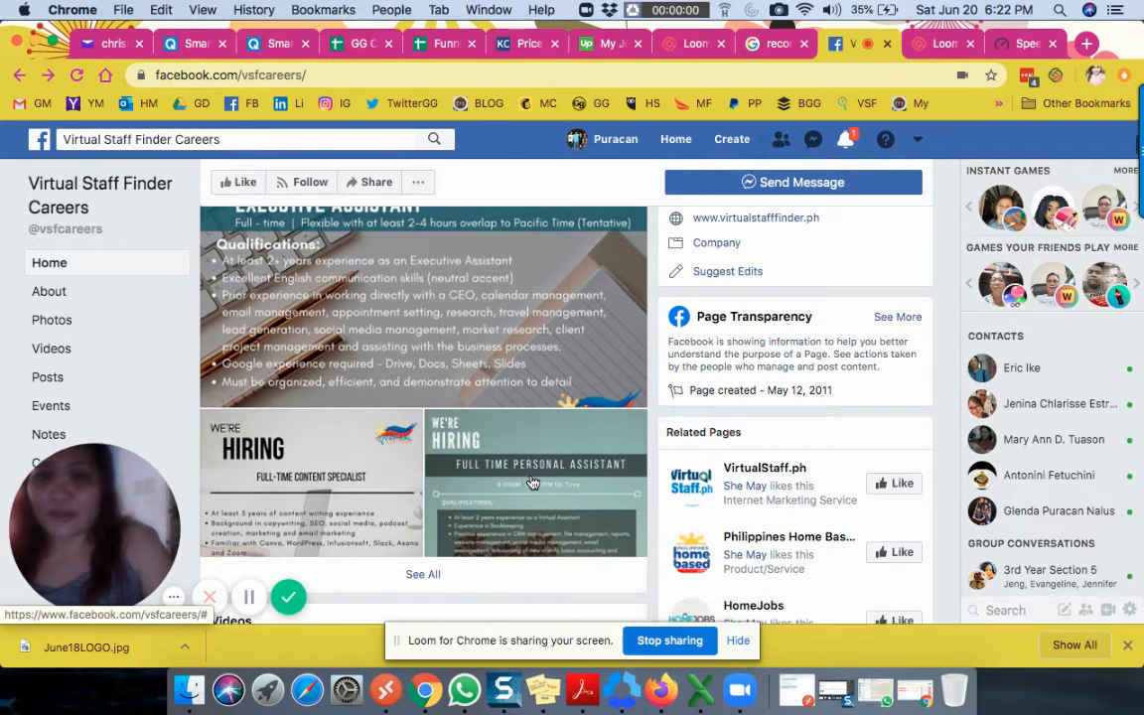
click(534, 482)
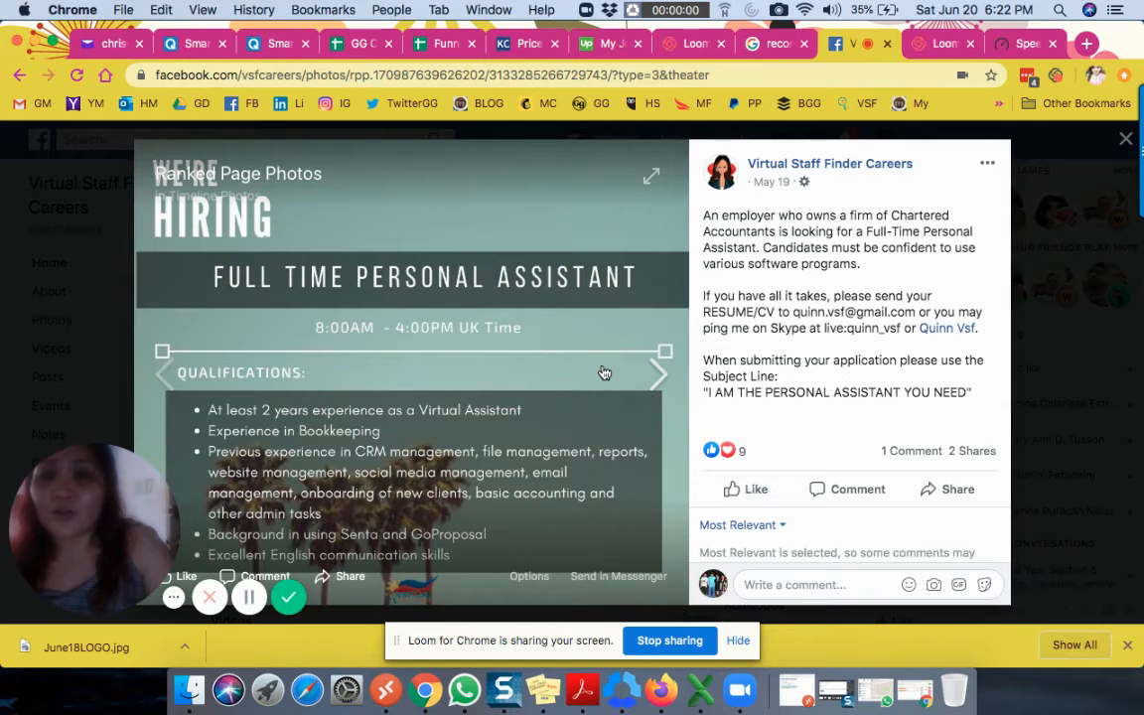
mouse_move(451, 441)
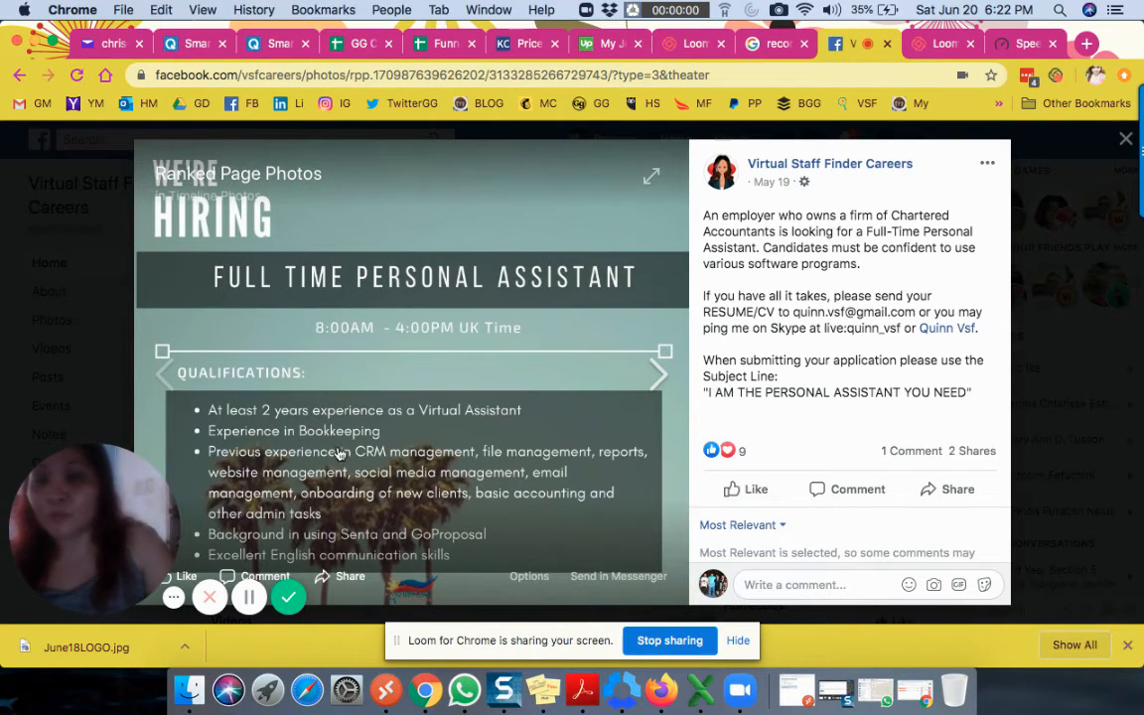
mouse_move(430, 410)
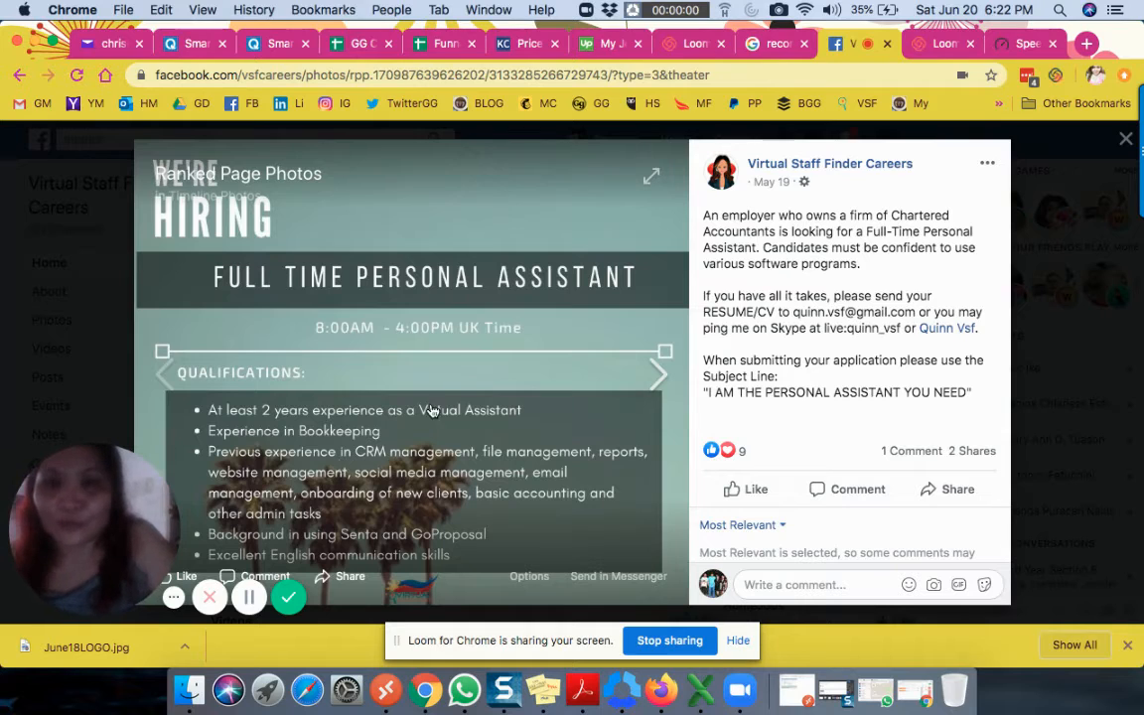
click(1126, 138)
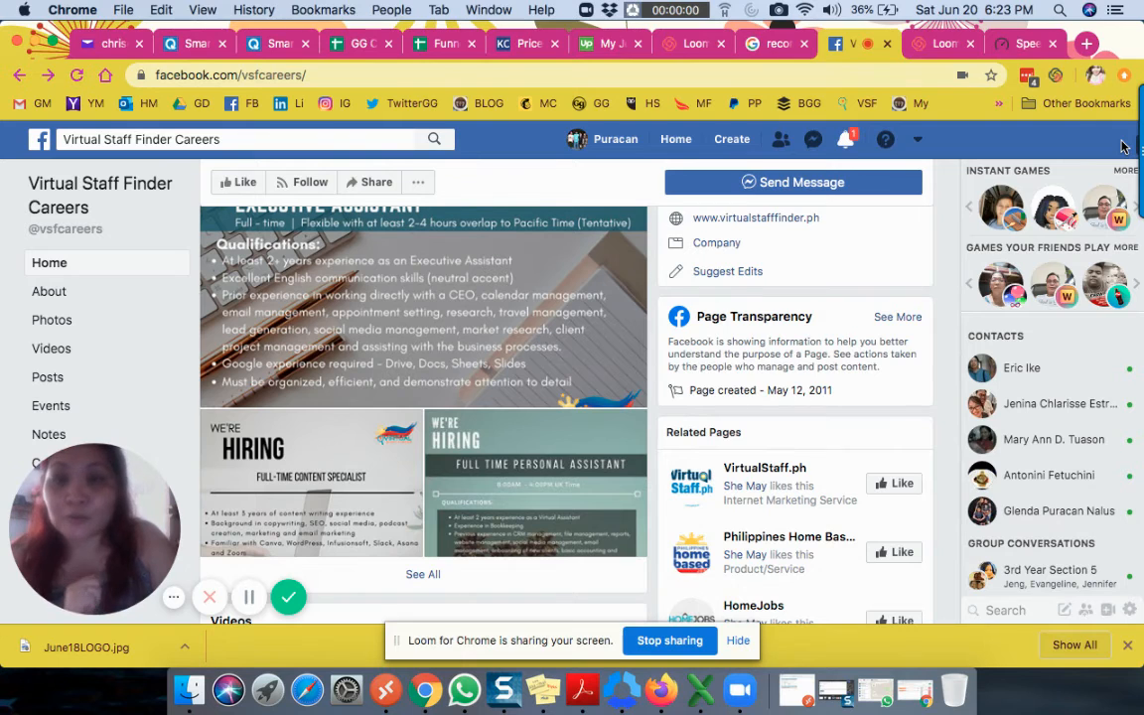
mouse_move(614, 201)
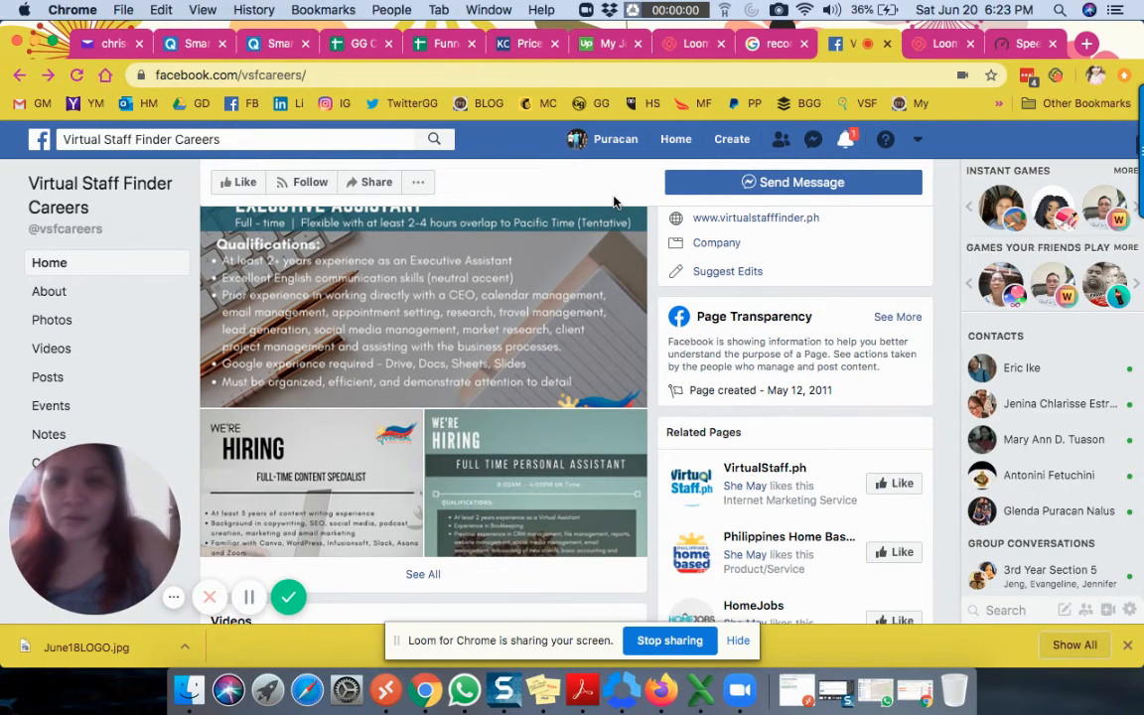
Step: Switch to the Speedtest tab showing 4 ms ping, 16.61 down, 26.38 up
scroll(down, 3)
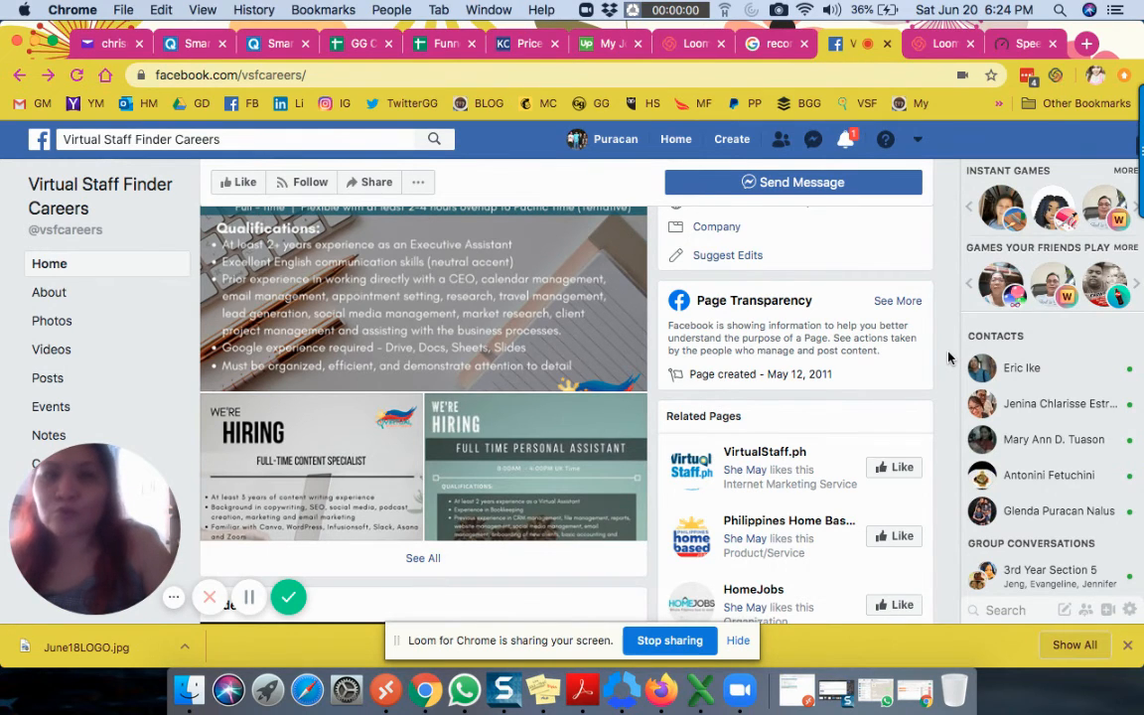
mouse_move(937, 273)
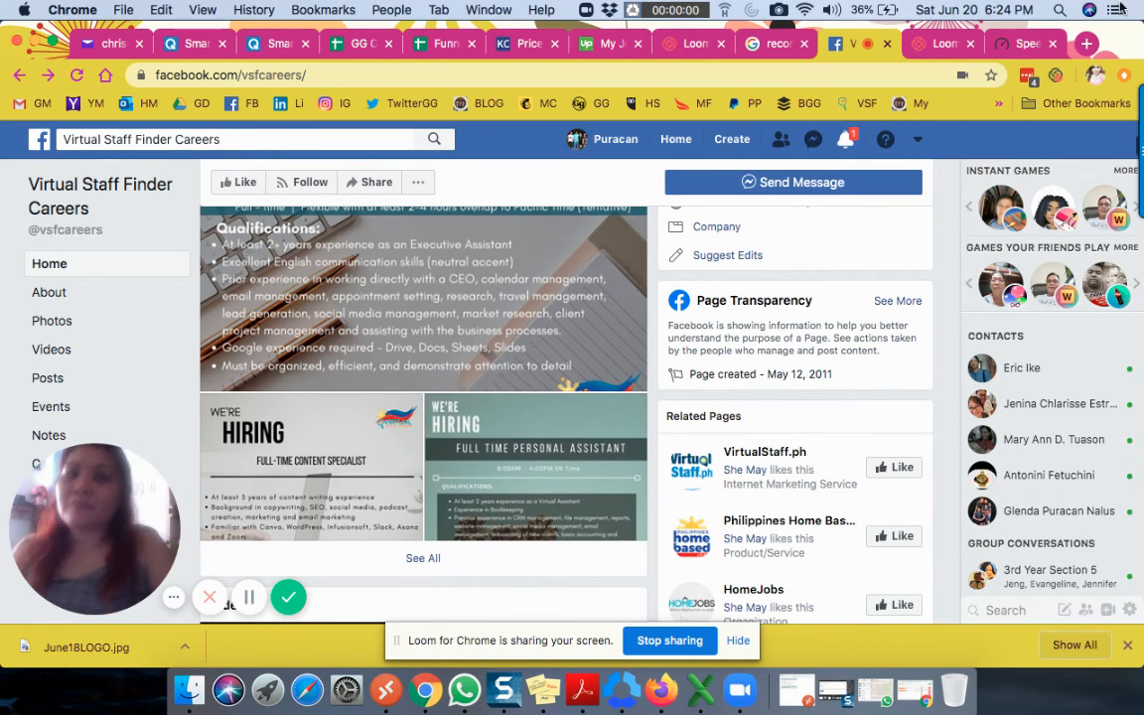
click(1024, 42)
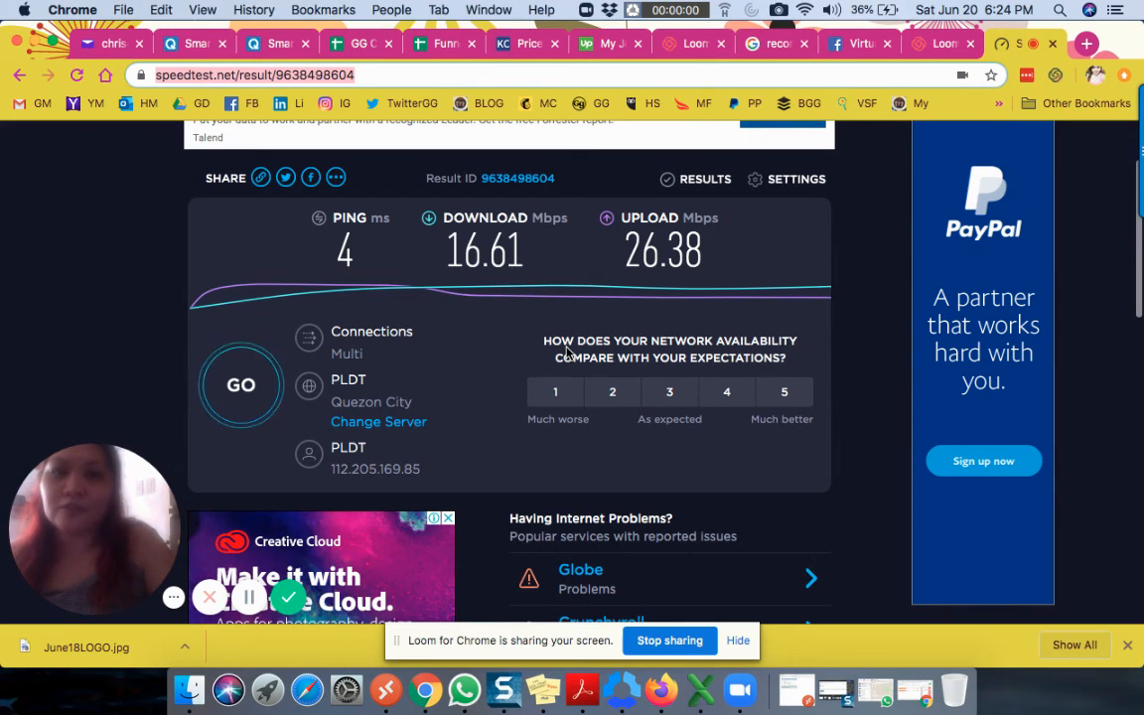
Step: Switch to the Google 'recommended laptop specs' results tab
click(689, 44)
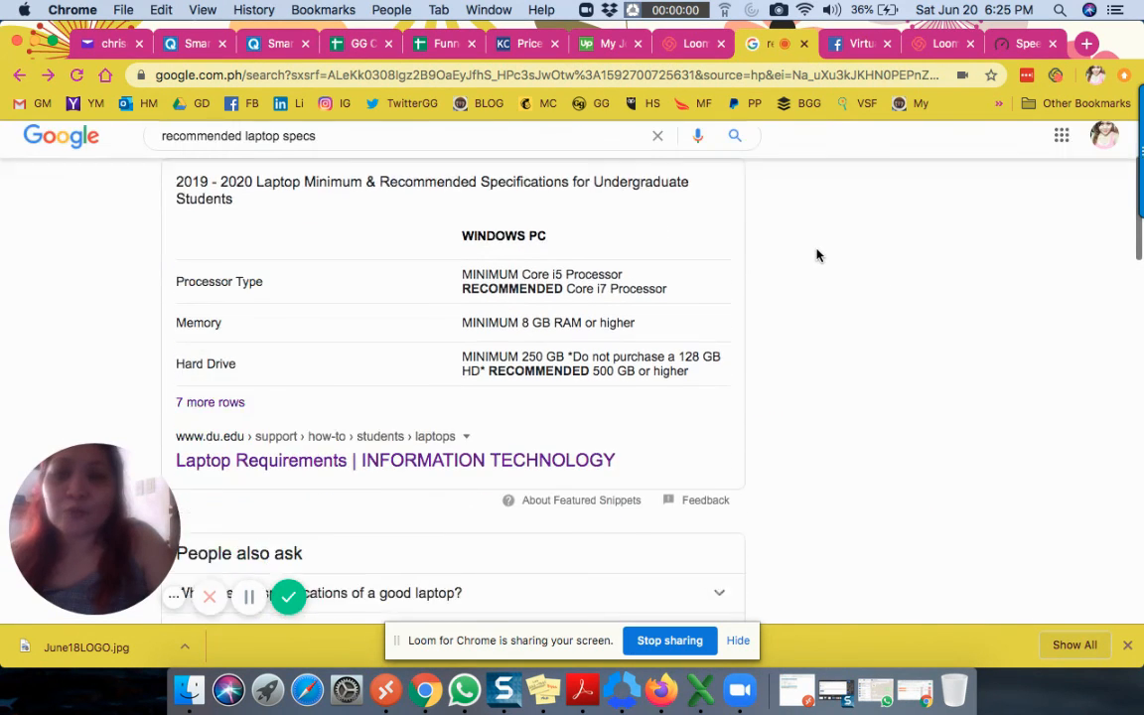
scroll(down, 3)
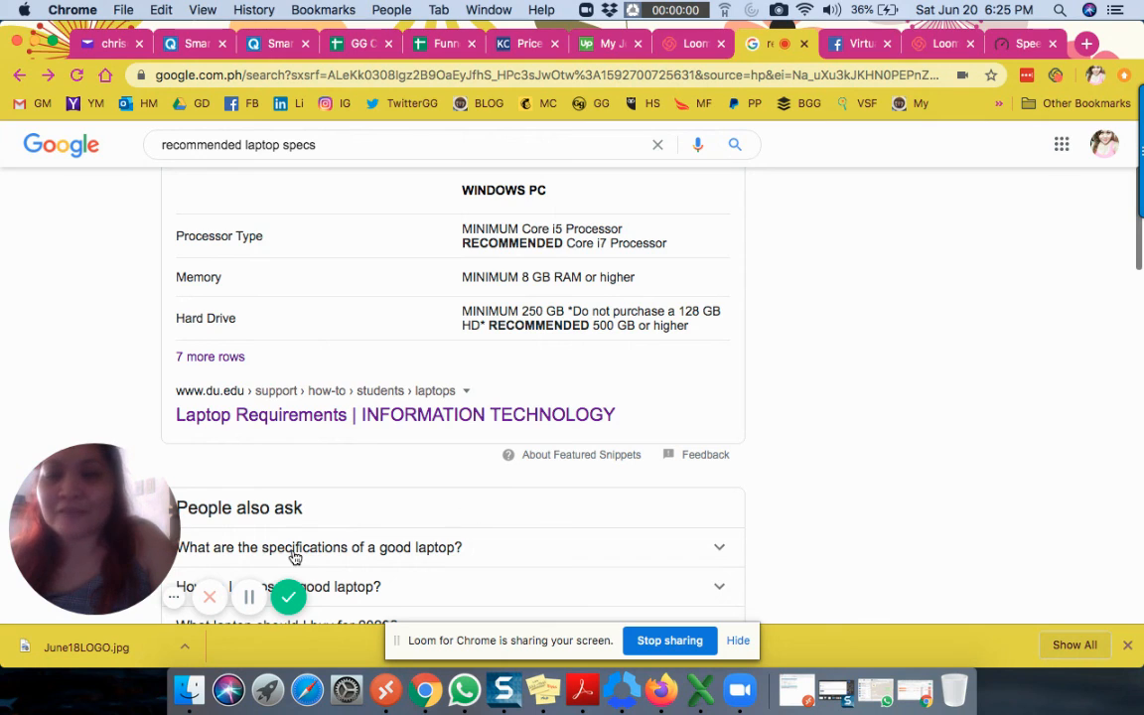
mouse_move(288, 598)
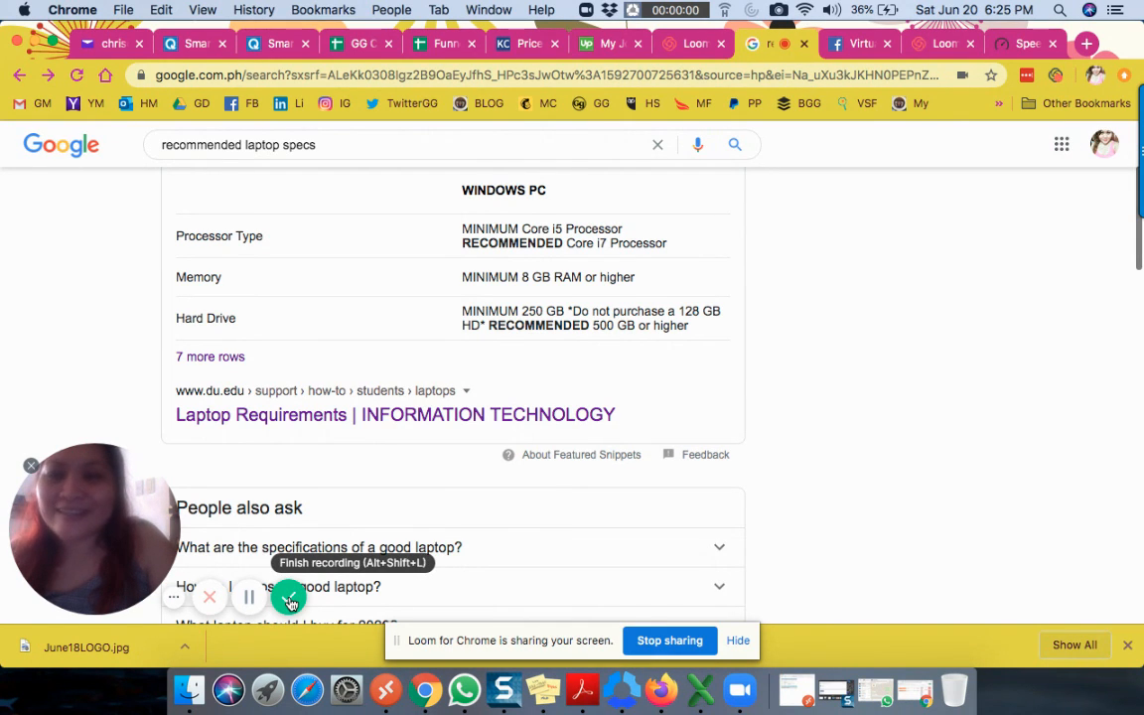